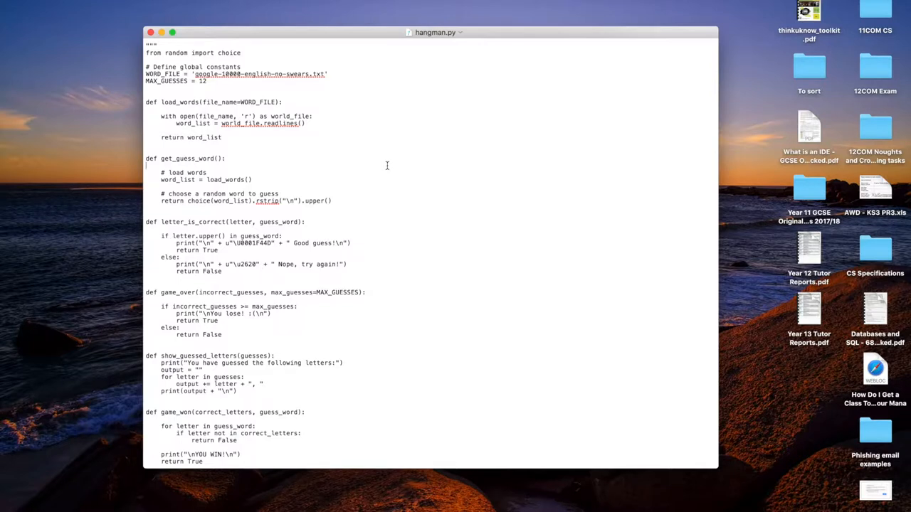
mouse_move(378, 162)
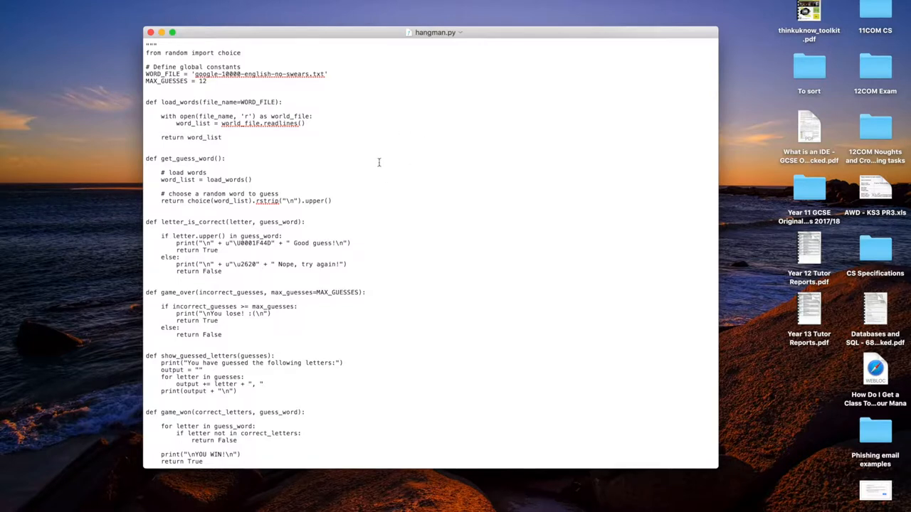
mouse_move(401, 157)
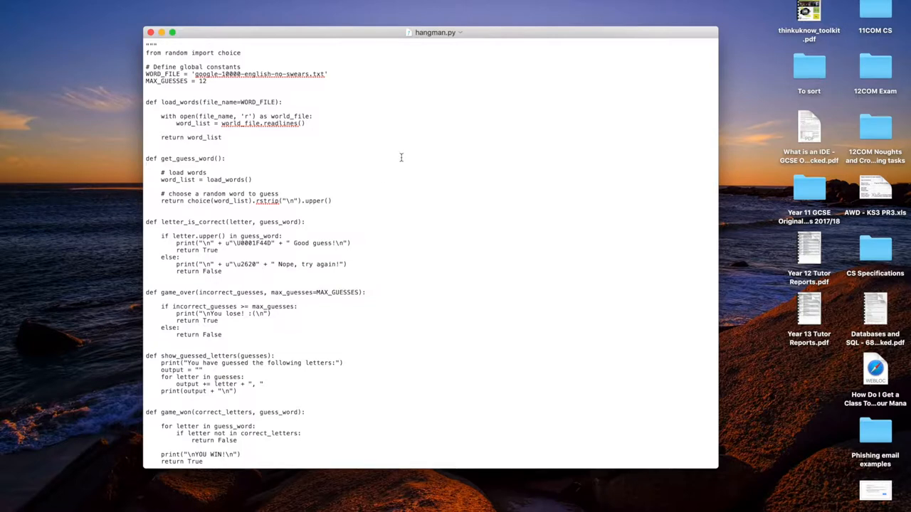
- Remove the stray def word and move to the spot below load_words in hangman.py
scroll(down, 3)
text(def)
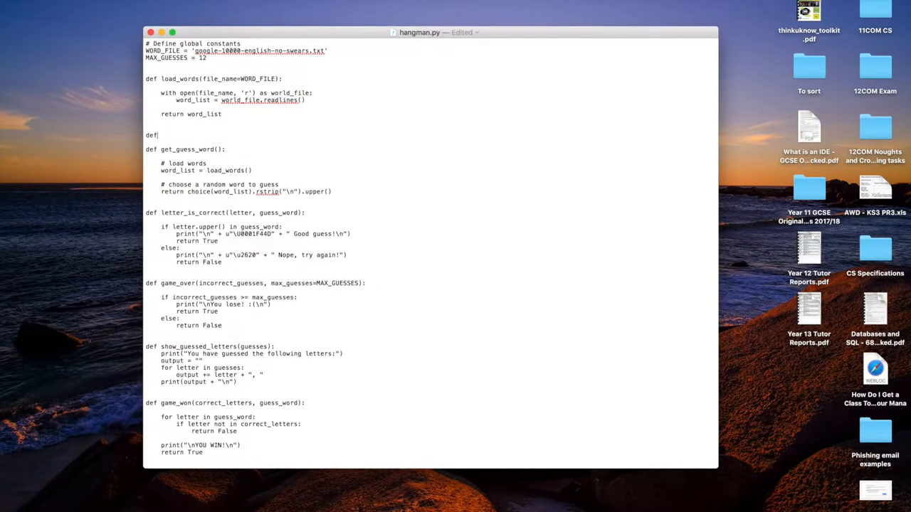
double_click(151, 135)
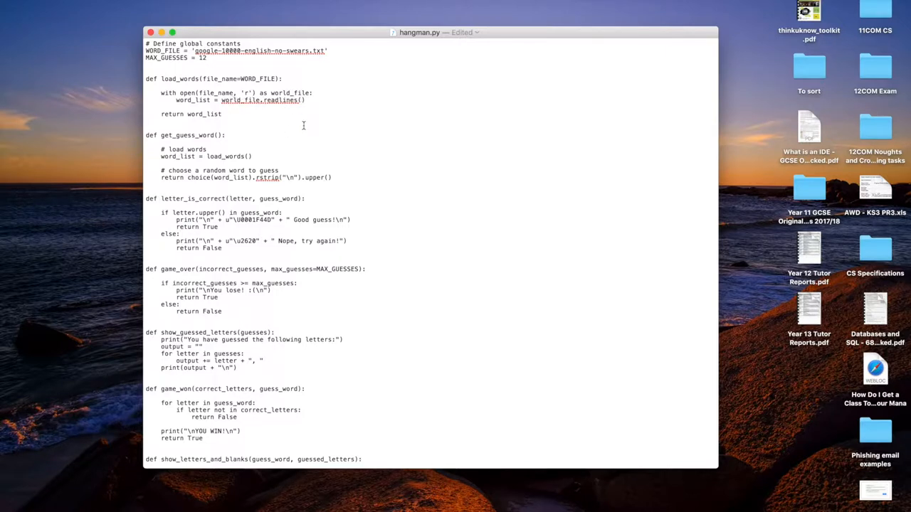
click(146, 120)
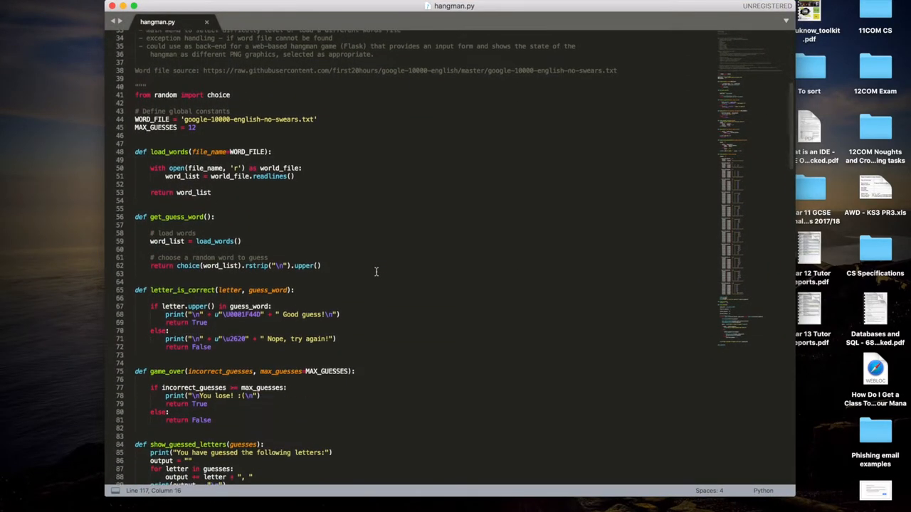
scroll(down, 3)
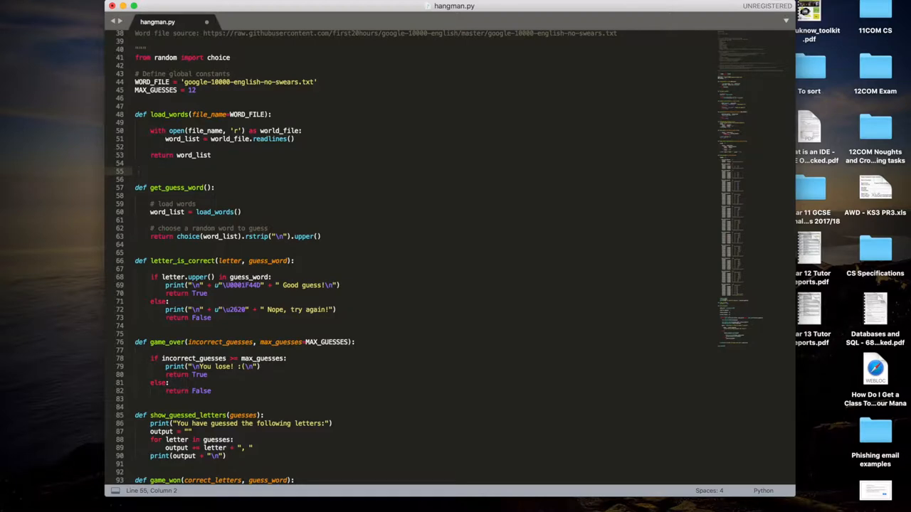
- Write def say_hello(): with a print("Hi there!") body using autocomplete for print
text(def function():)
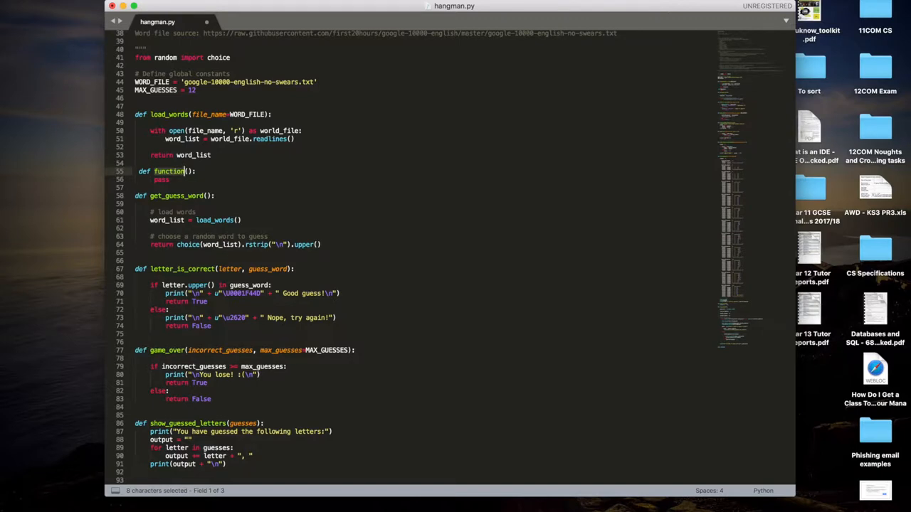
text(say_h():)
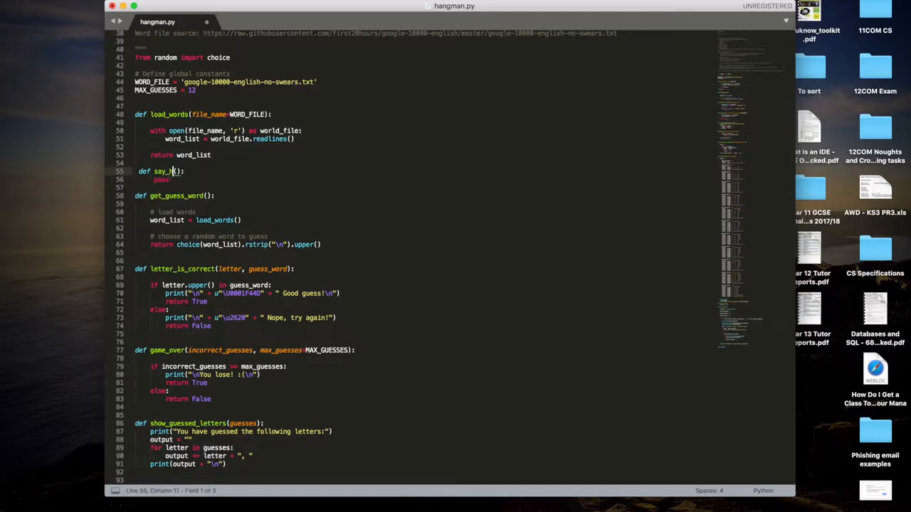
text(ello)
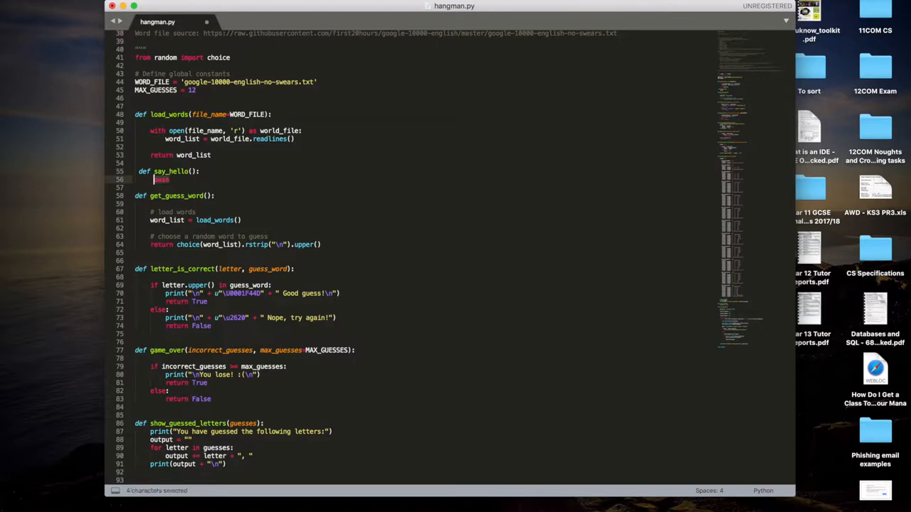
text(p)
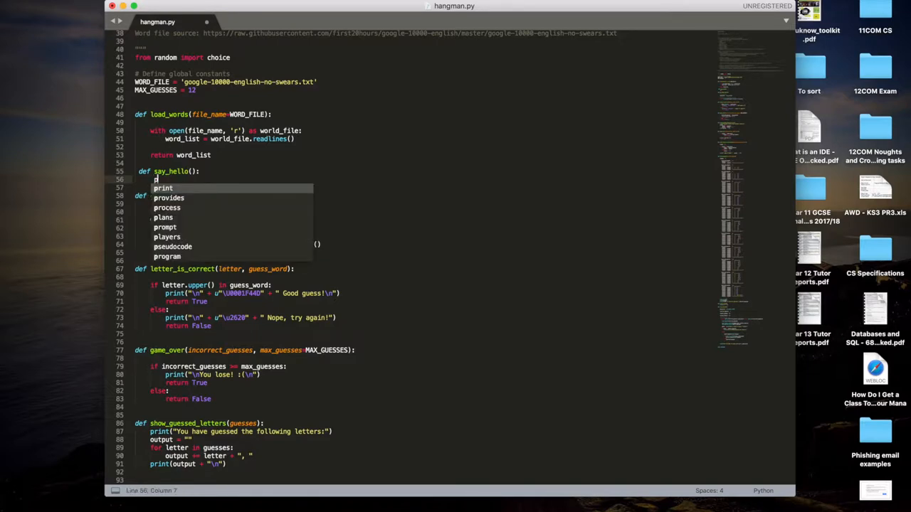
text(print)
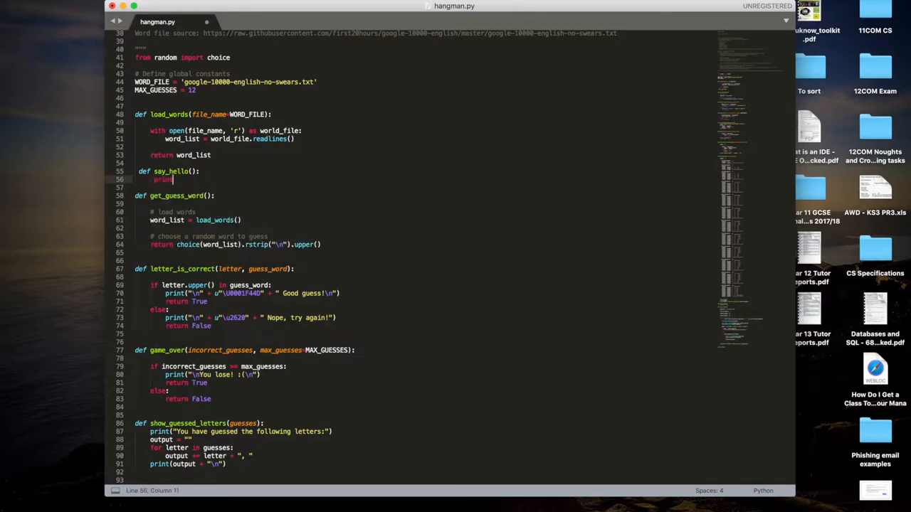
text(())
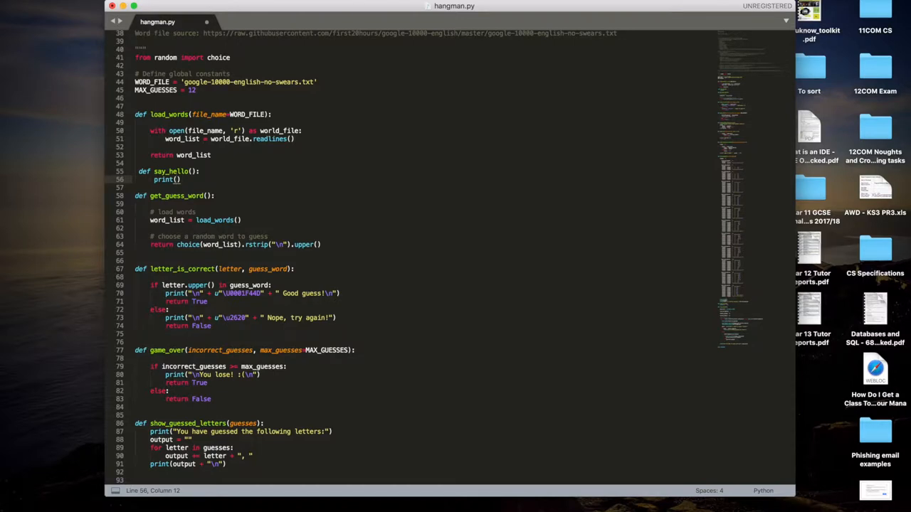
text(Hi there!")
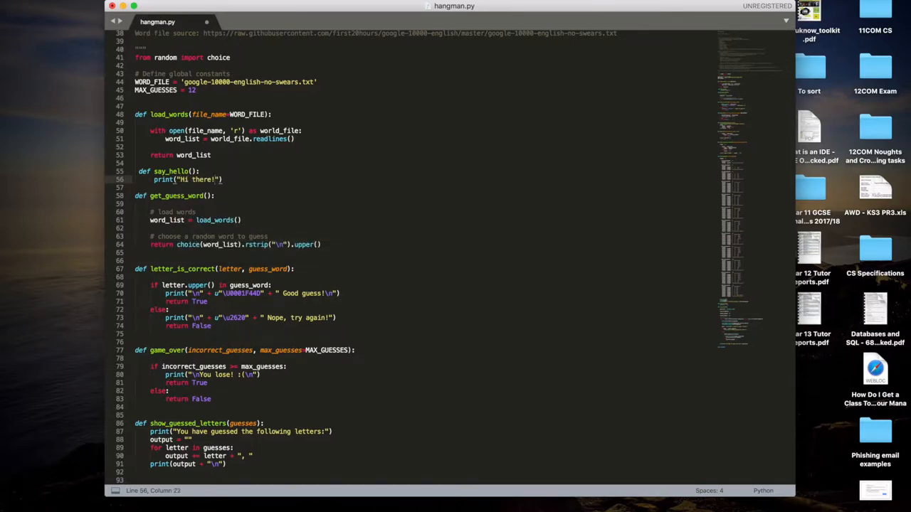
- Scroll to the bottom of hangman.py where play_hangman() is called
scroll(down, 3)
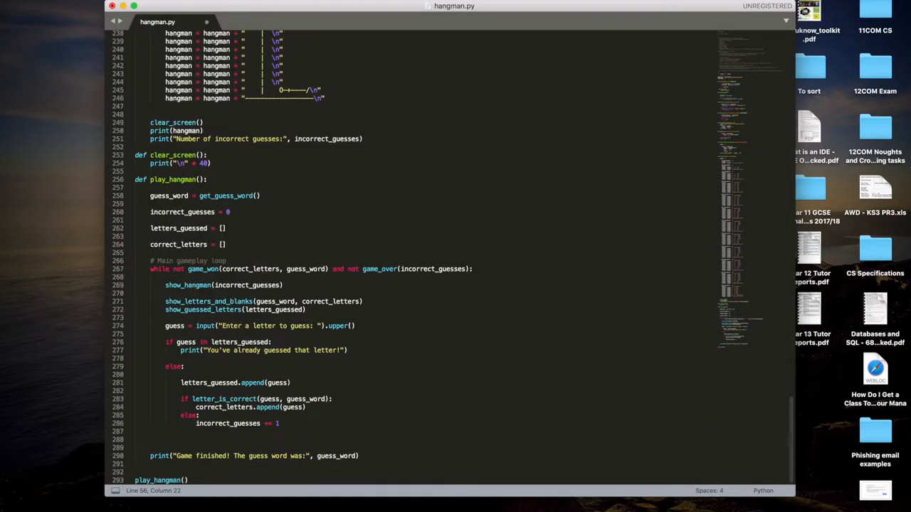
mouse_move(171, 433)
text(say_hello()
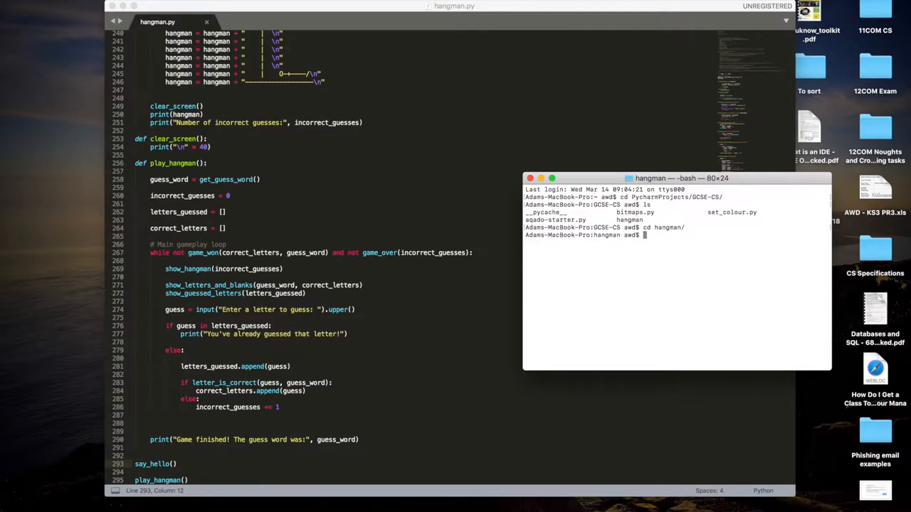
- List the hangman folder and run python3 hangman.py, hitting an IndentationError at line 55
text(ls)
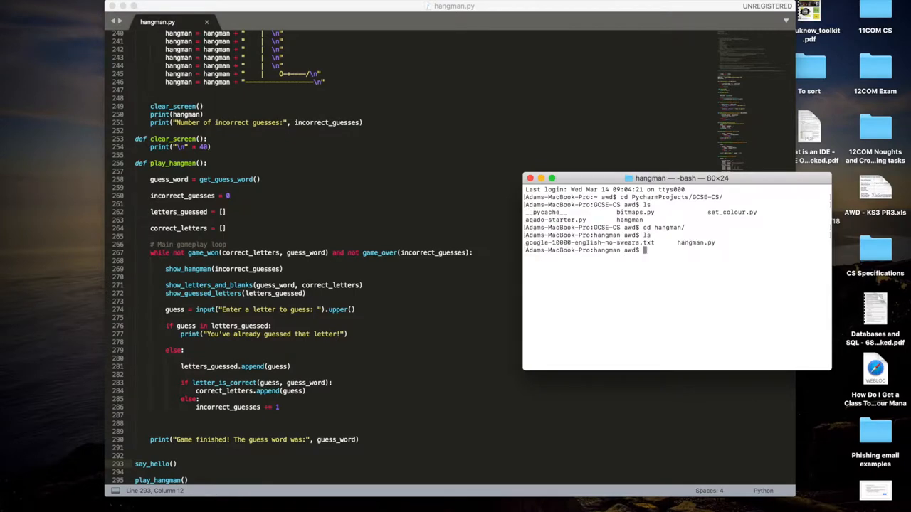
text(python3 hangman.py)
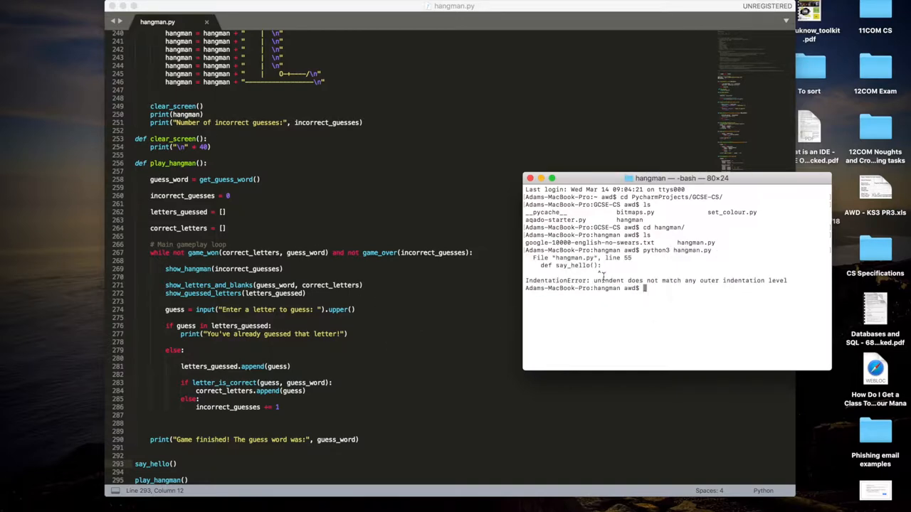
mouse_move(441, 338)
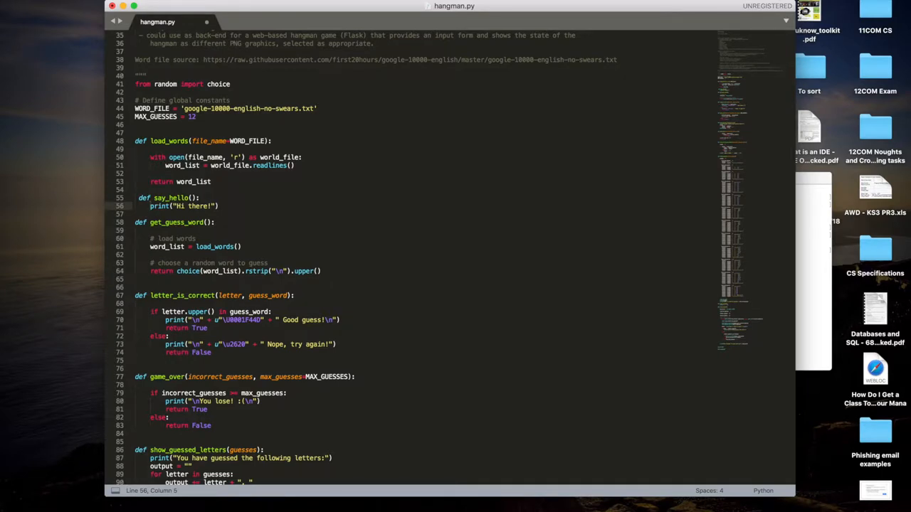
- Save the corrected hangman.py, rerun it to the guess prompt, then interrupt with Ctrl+C
key(cmd+s)
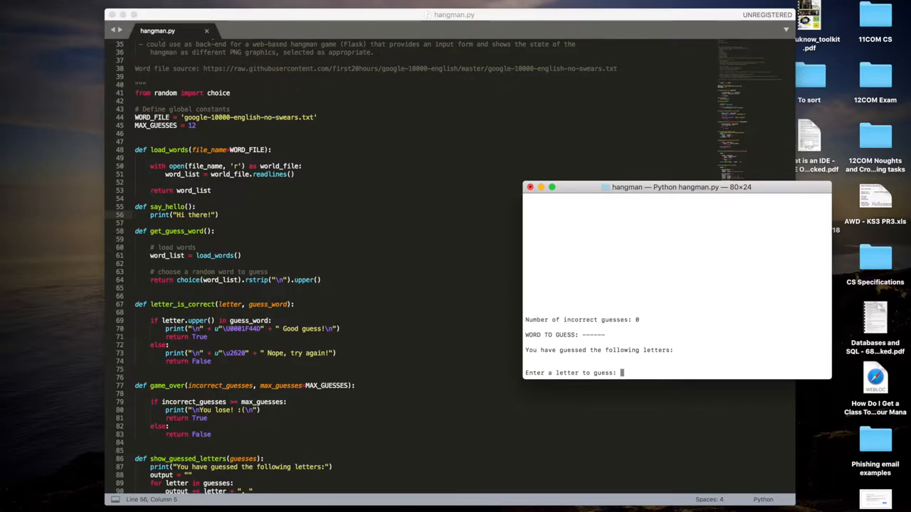
key(ctrl+c)
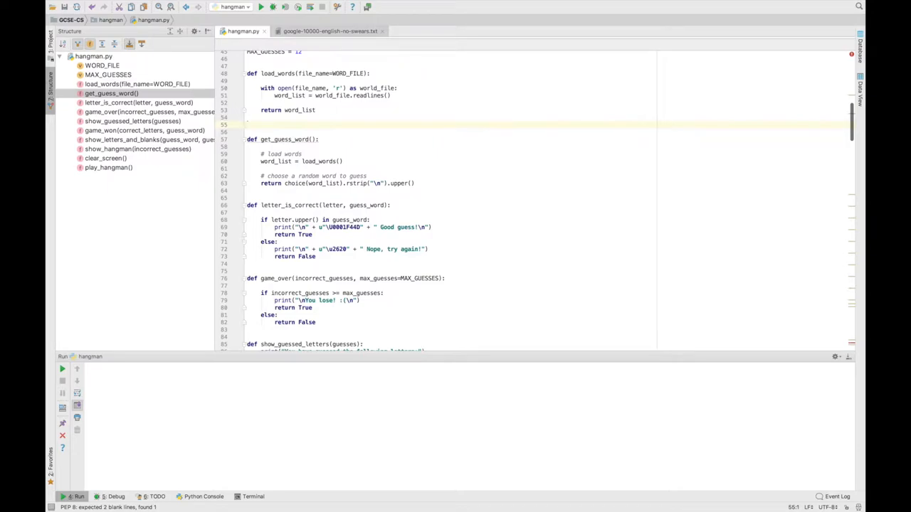
- Write def say_hello(): below load_words and begin its print statement with completion
text(def)
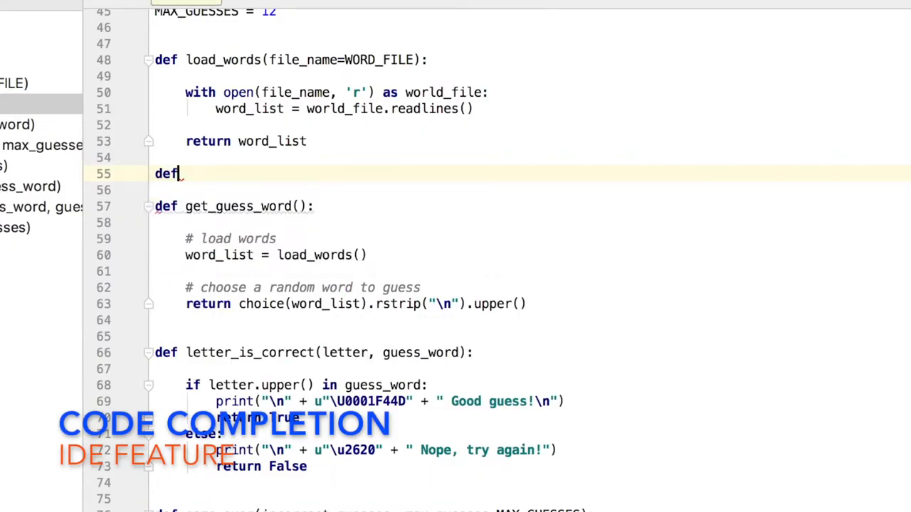
text(say_hello():)
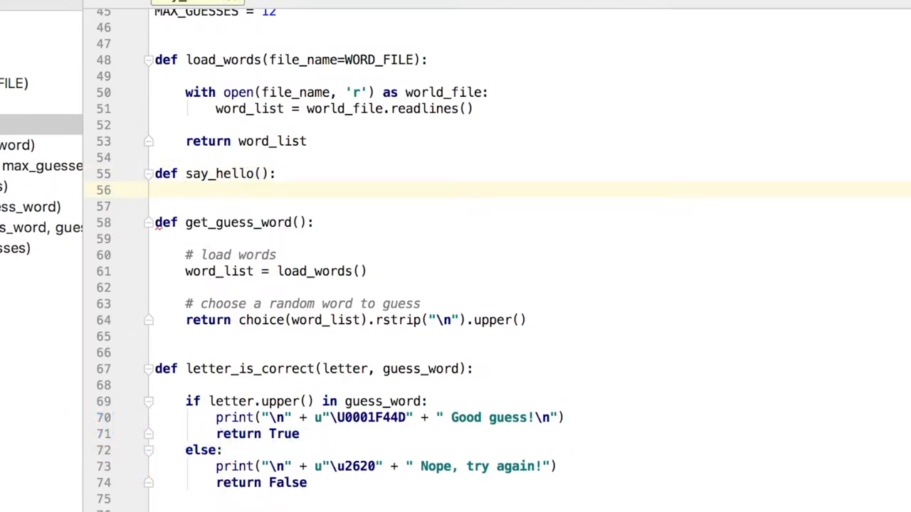
text(prin)
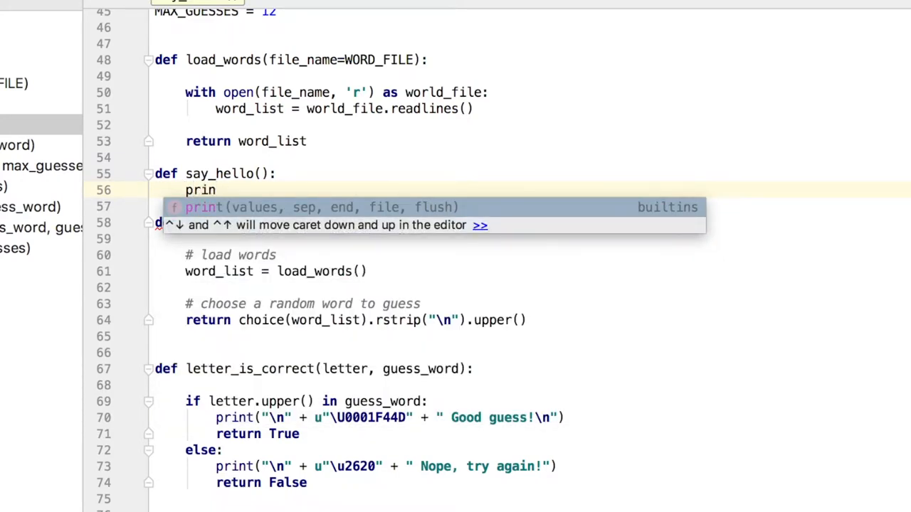
mouse_move(199, 208)
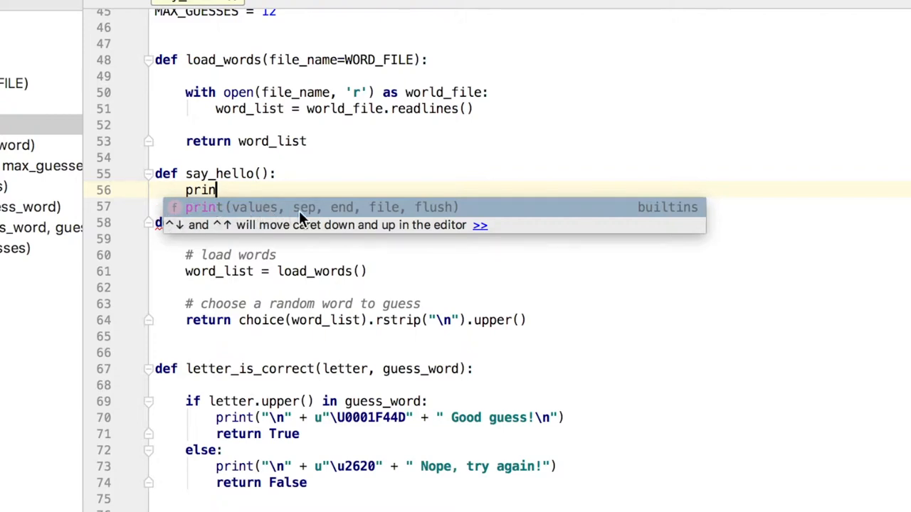
mouse_move(452, 216)
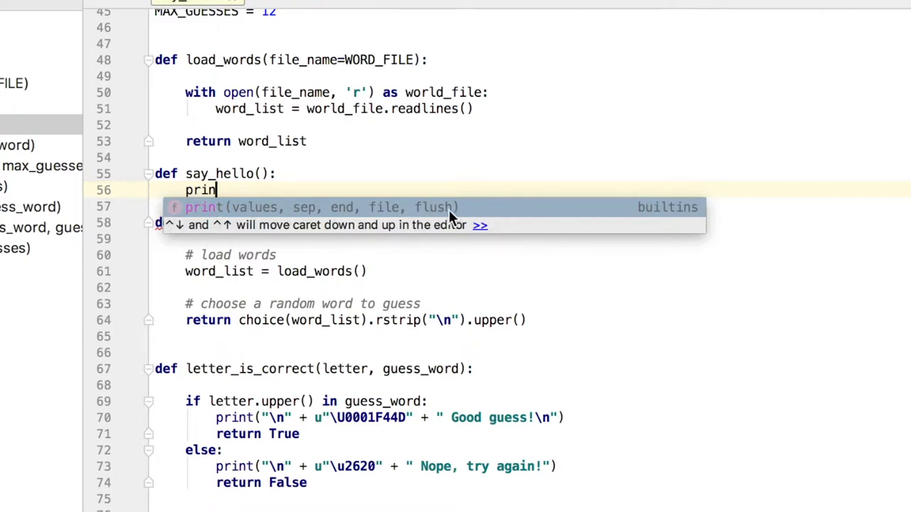
mouse_move(425, 276)
text(nt("Hi there!"))
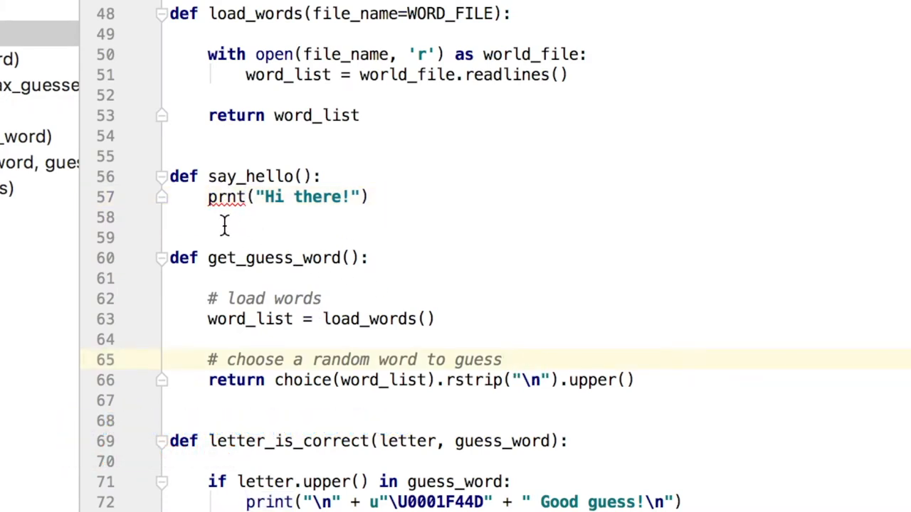
mouse_move(226, 196)
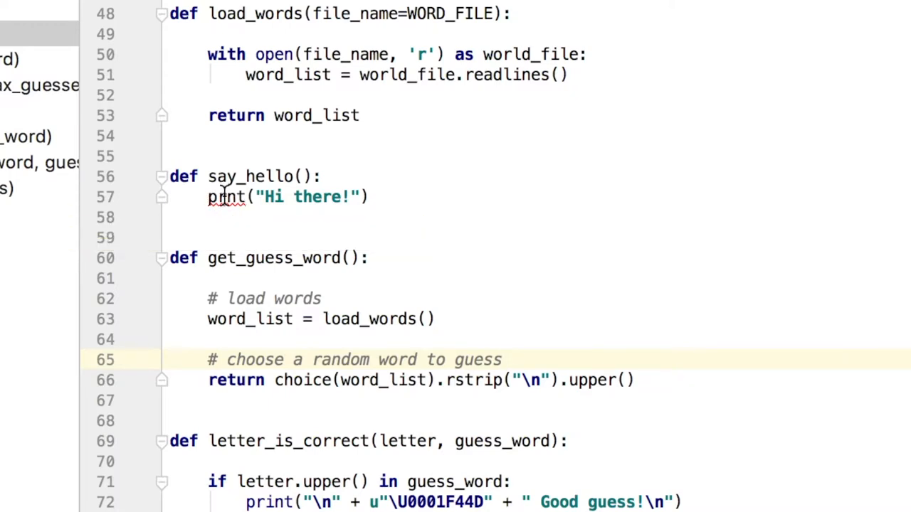
mouse_move(225, 196)
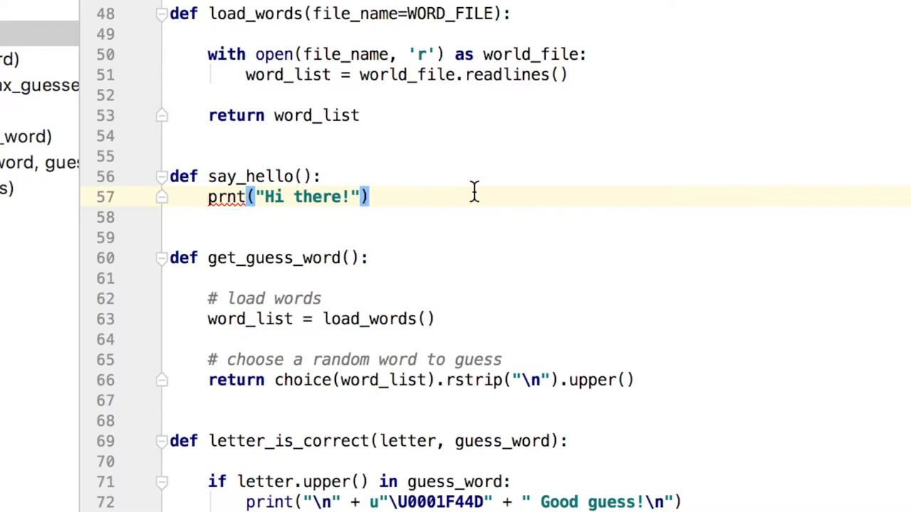
mouse_move(230, 202)
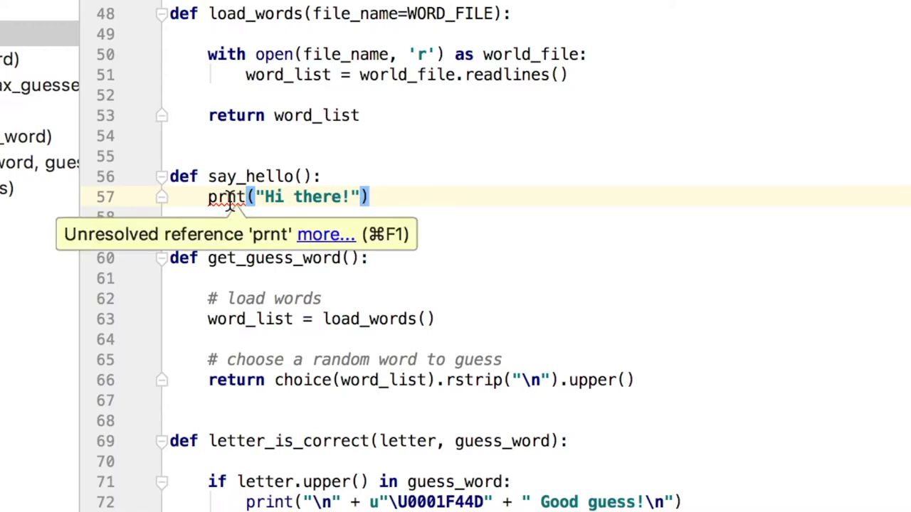
mouse_move(393, 267)
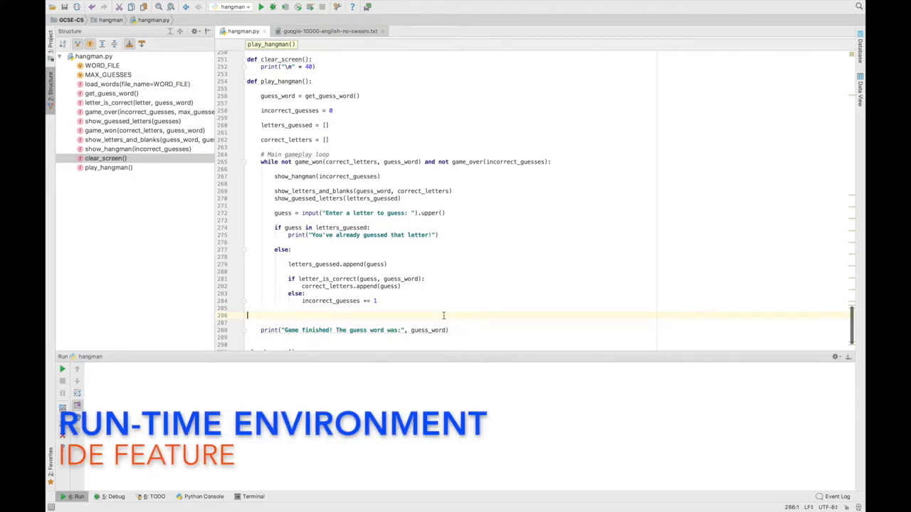
mouse_move(194, 388)
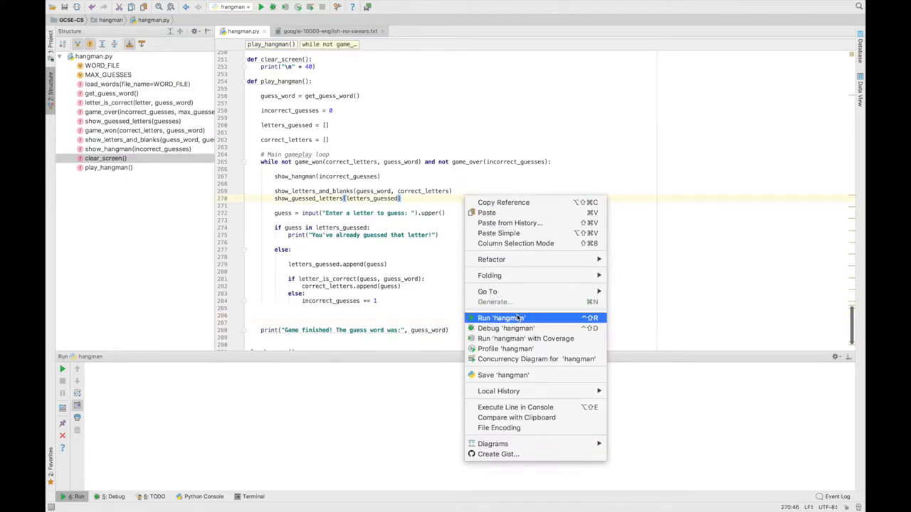
- Run hangman from the editor context menu and enter A at the letter prompt
click(501, 318)
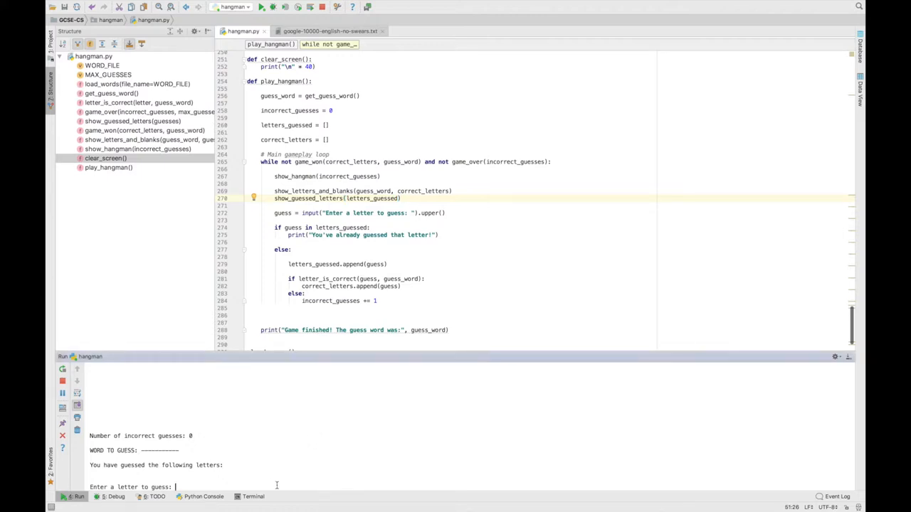
text(A)
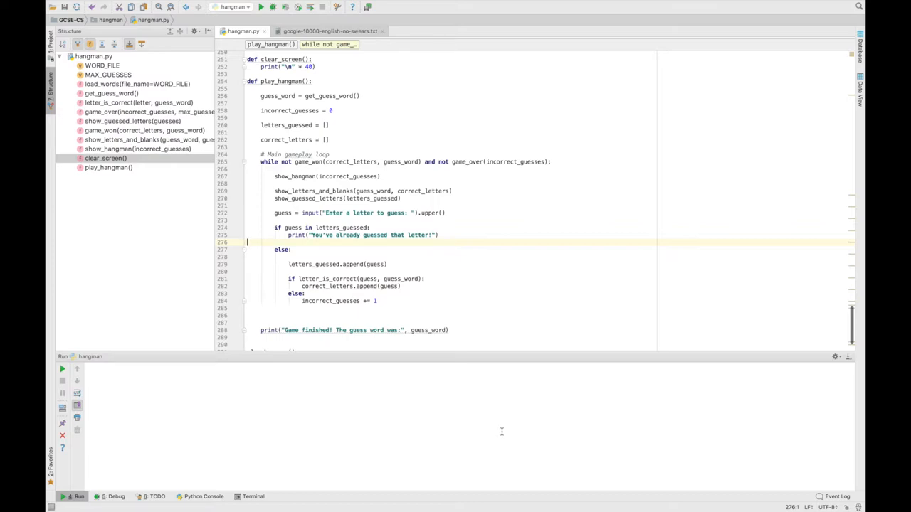
mouse_move(339, 201)
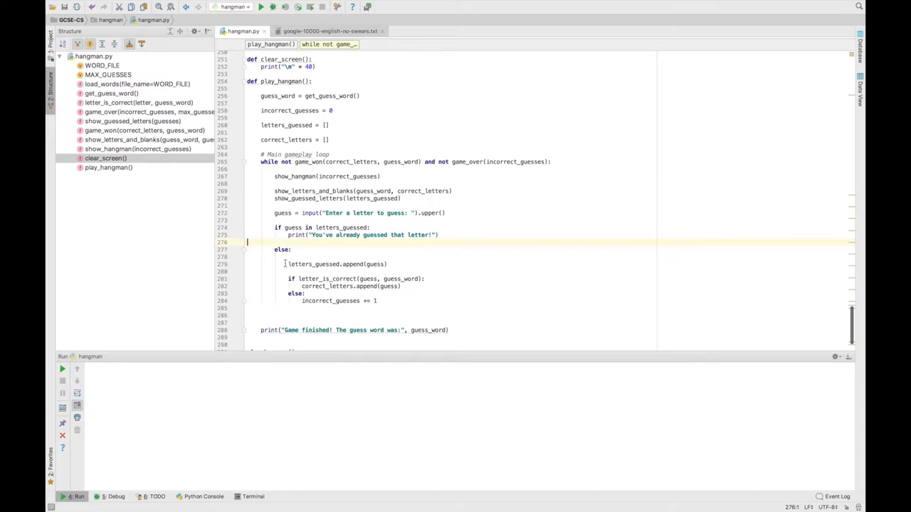
- Add a breakpoint in the gutter at line 281, the letter_is_correct check
click(287, 263)
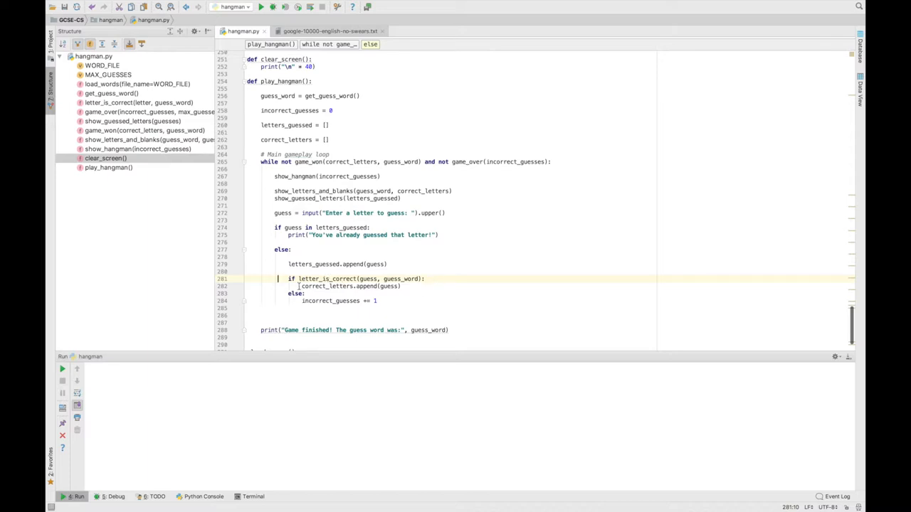
mouse_move(238, 282)
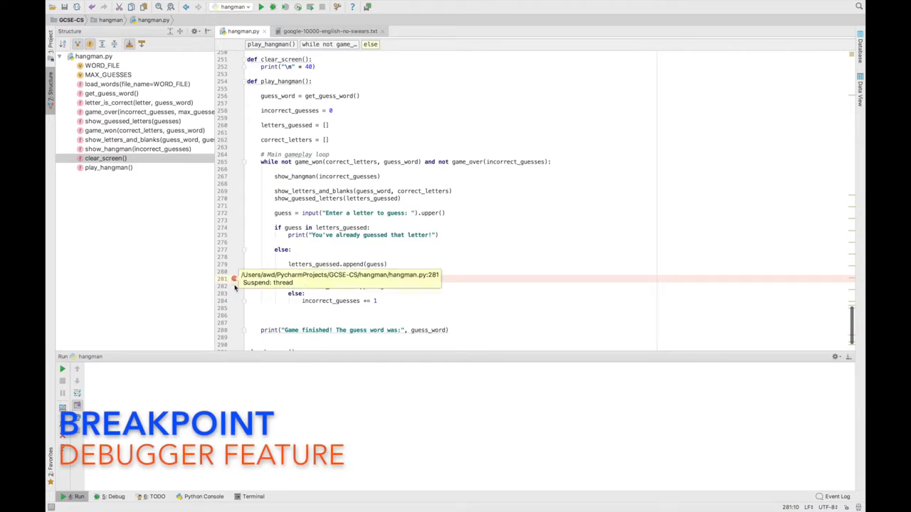
mouse_move(292, 270)
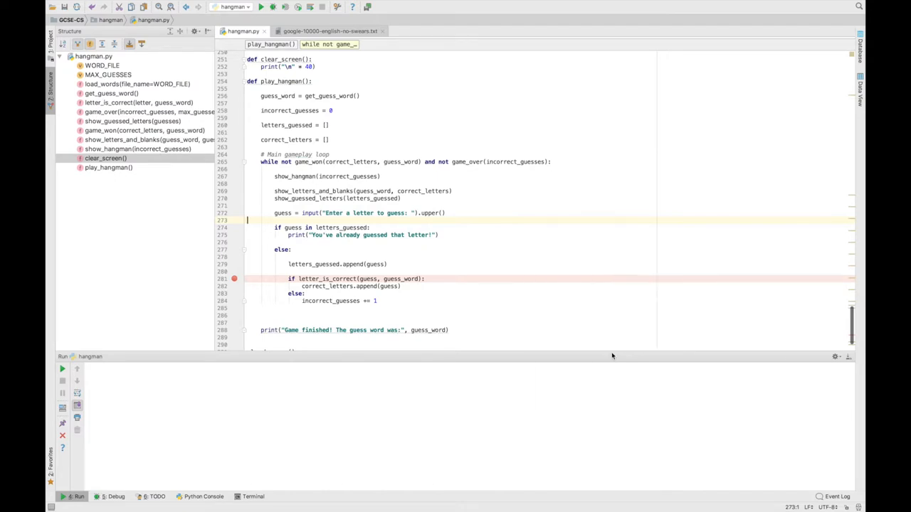
- Launch hangman under the debugger from the toolbar Debug button
click(274, 5)
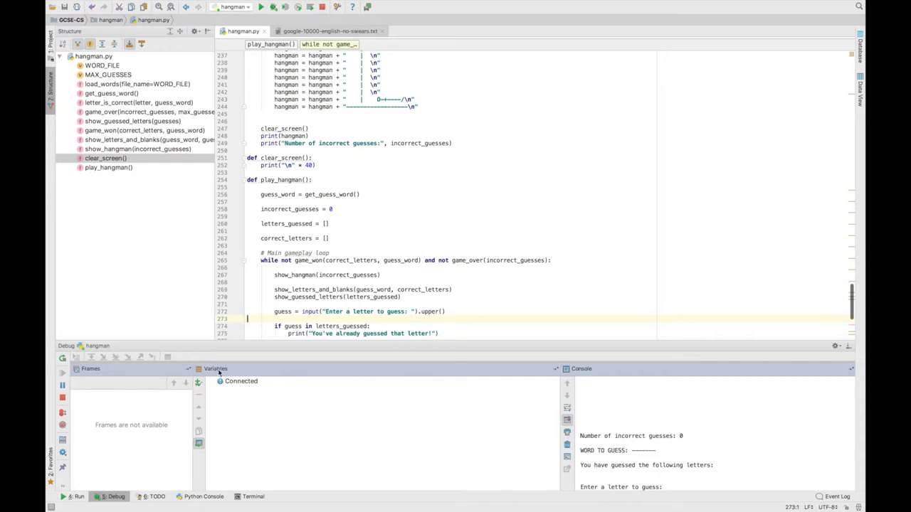
mouse_move(228, 384)
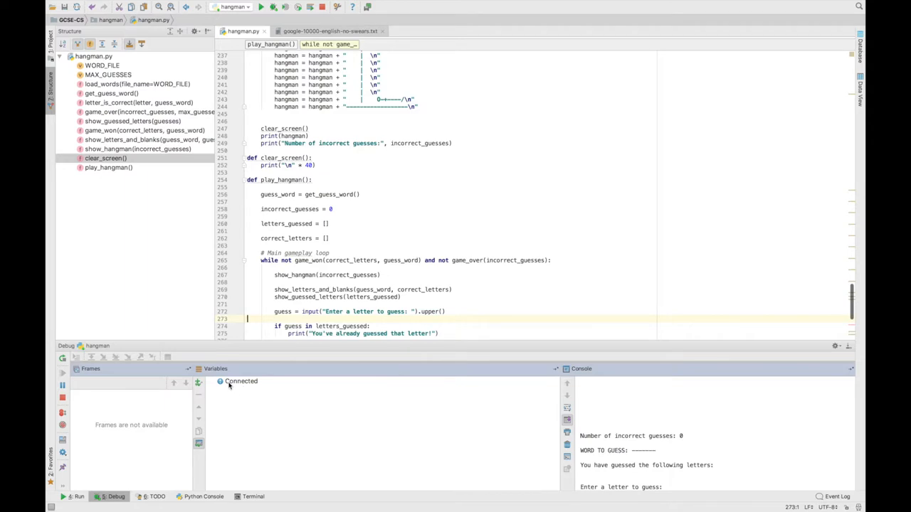
mouse_move(276, 440)
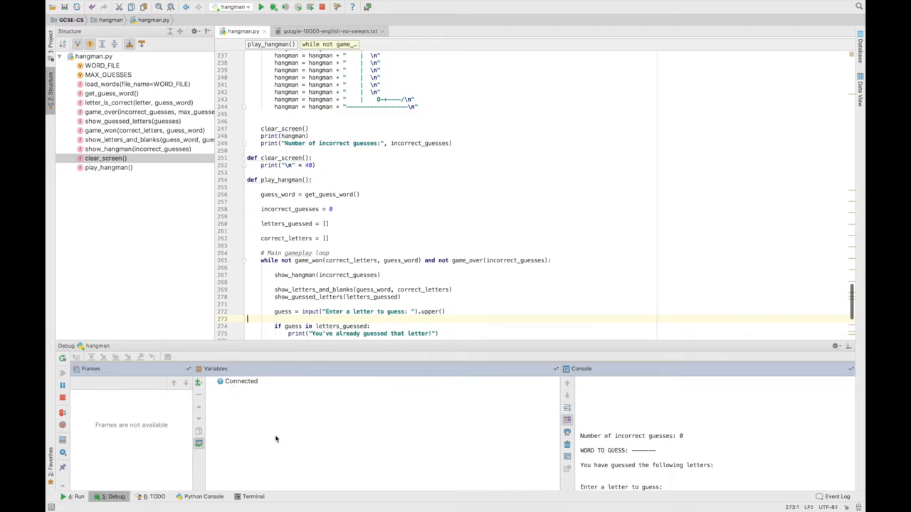
mouse_move(261, 392)
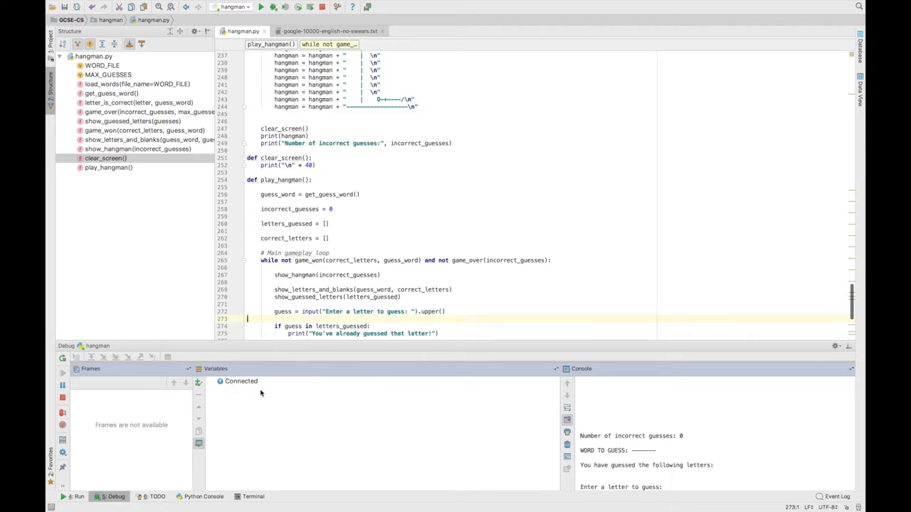
mouse_move(256, 418)
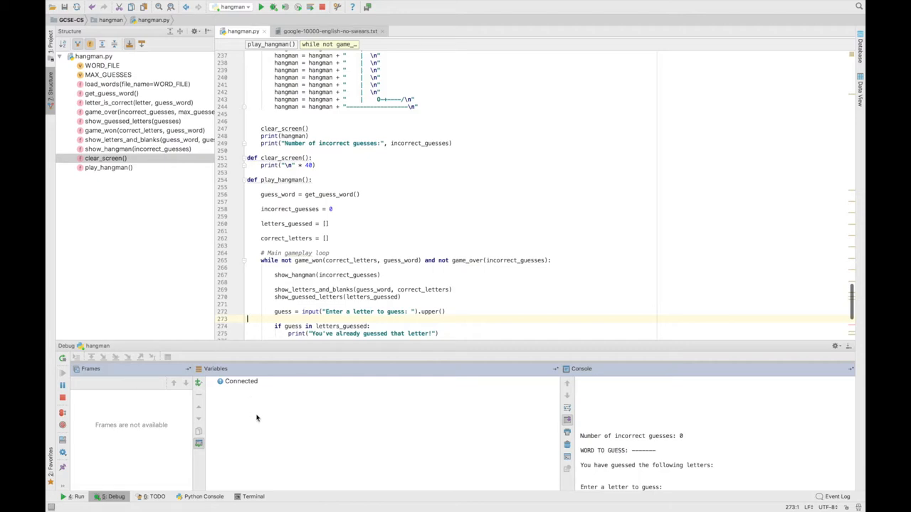
mouse_move(122, 413)
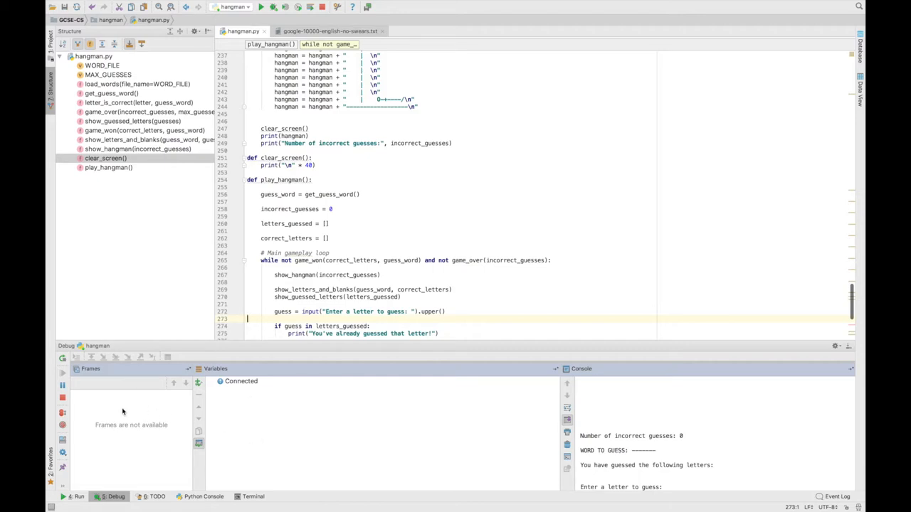
mouse_move(117, 441)
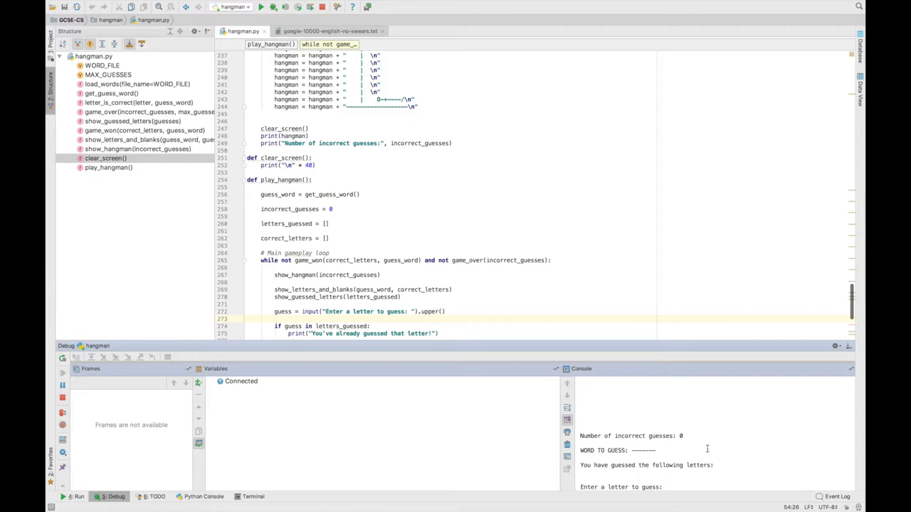
- Guess A at the console so execution pauses at line 281, showing guess_word RECOVER and letters_guessed ['A']
text(A)
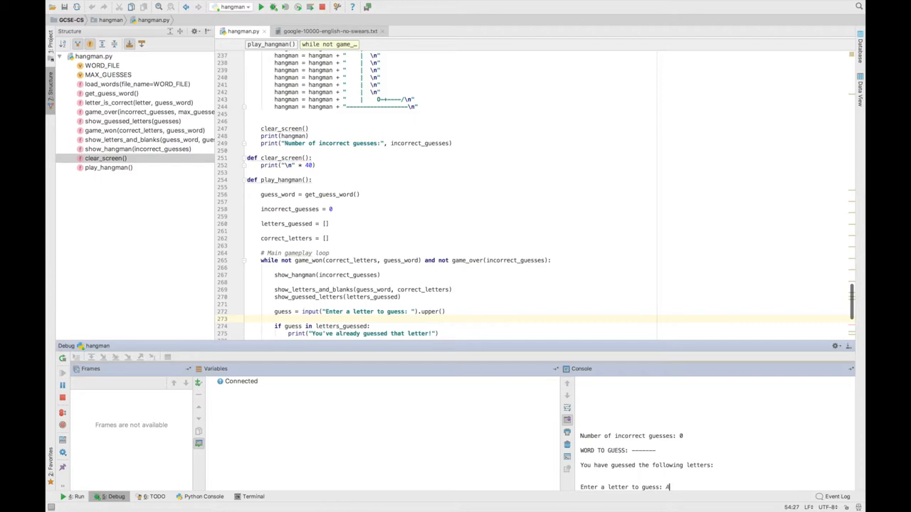
scroll(down, 3)
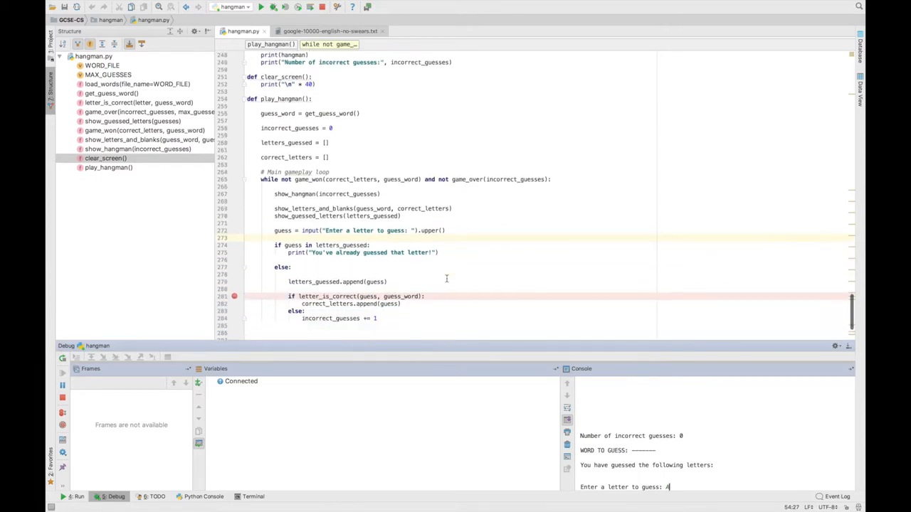
scroll(down, 3)
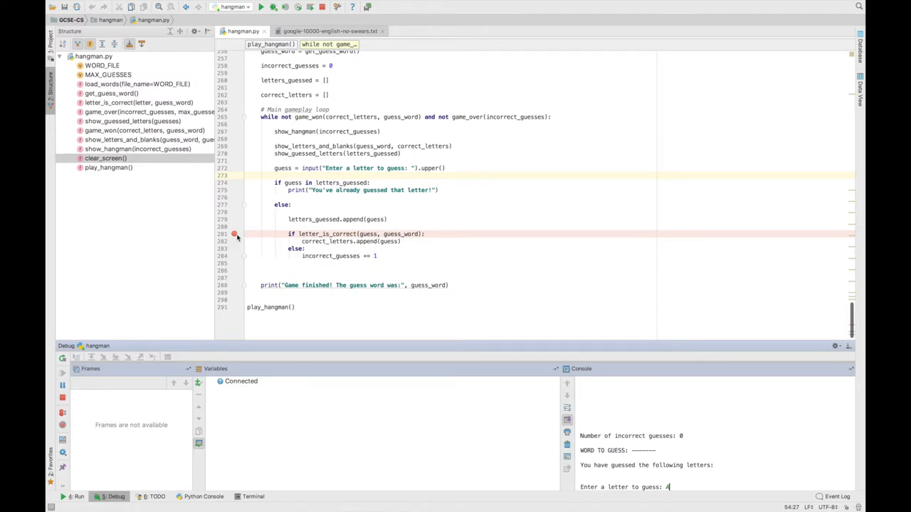
mouse_move(434, 236)
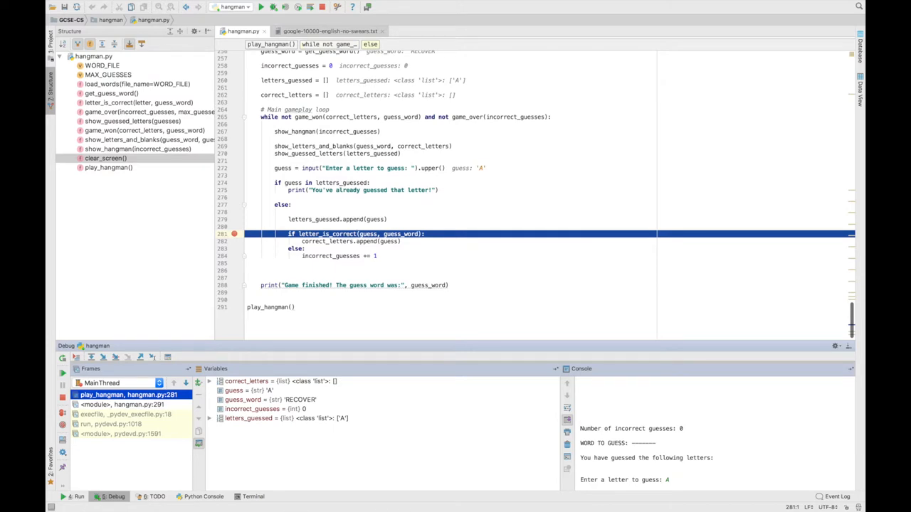
mouse_move(555, 253)
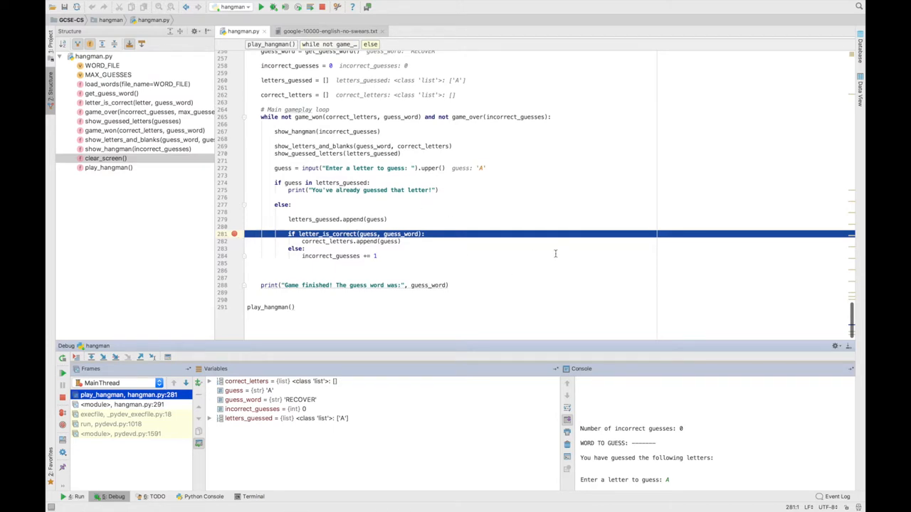
mouse_move(494, 260)
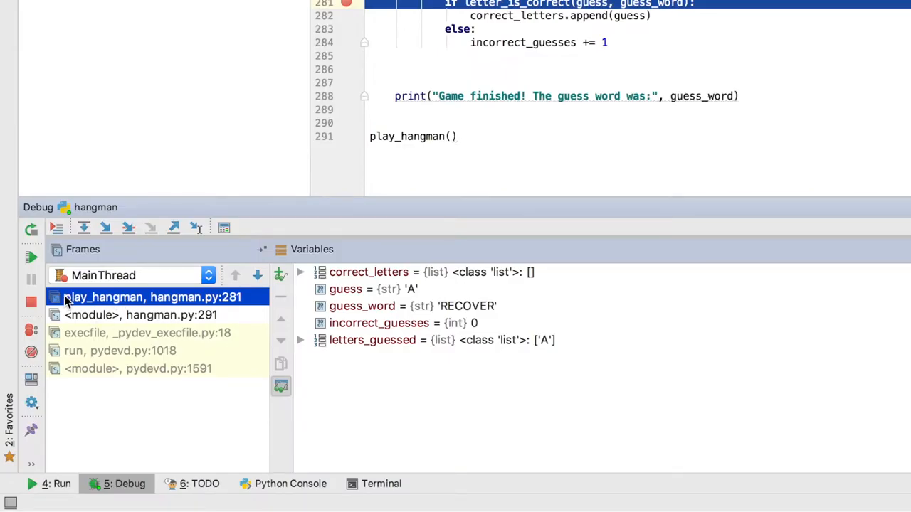
mouse_move(182, 298)
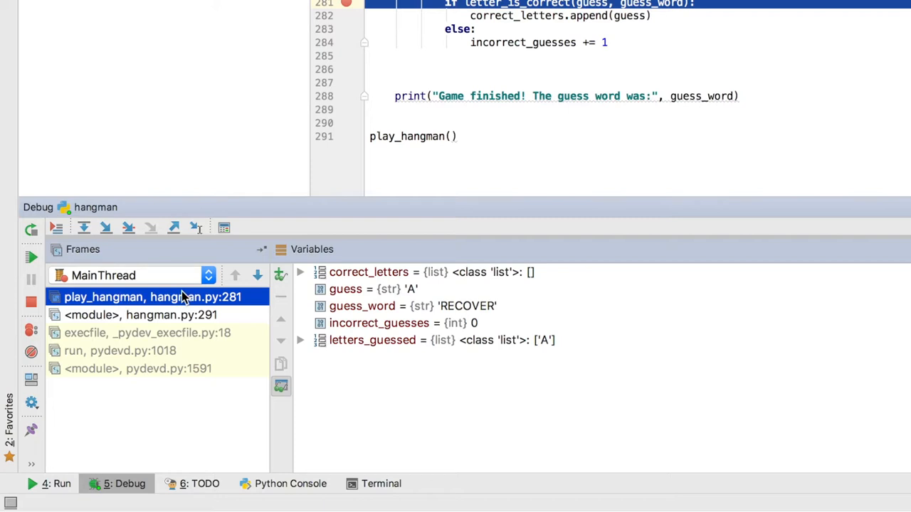
mouse_move(139, 321)
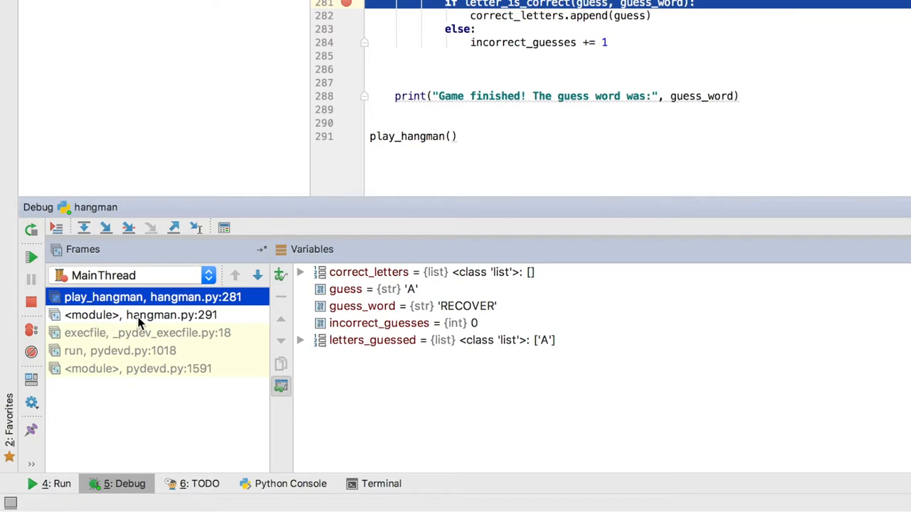
mouse_move(202, 321)
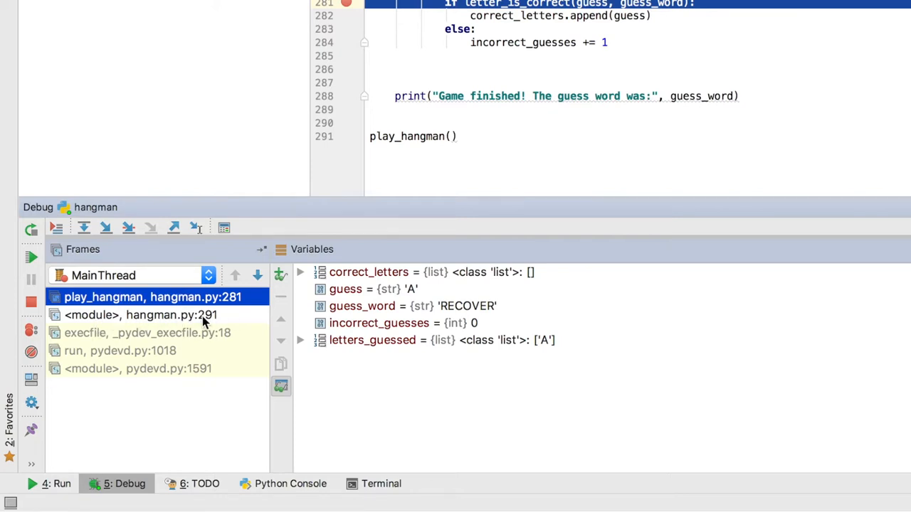
click(140, 315)
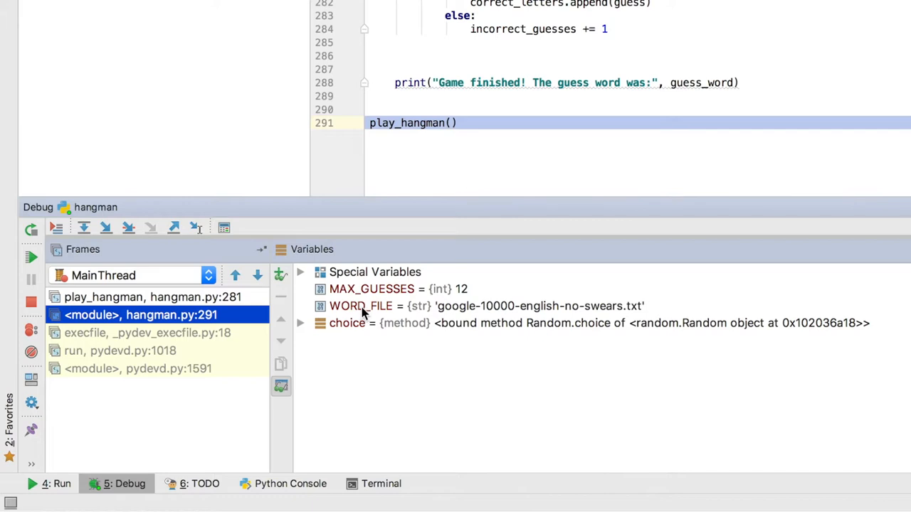
mouse_move(213, 302)
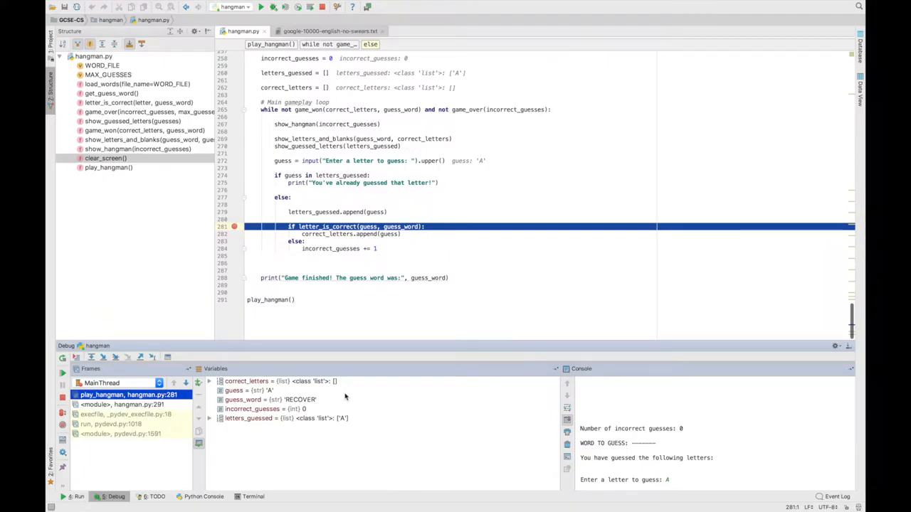
mouse_move(368, 396)
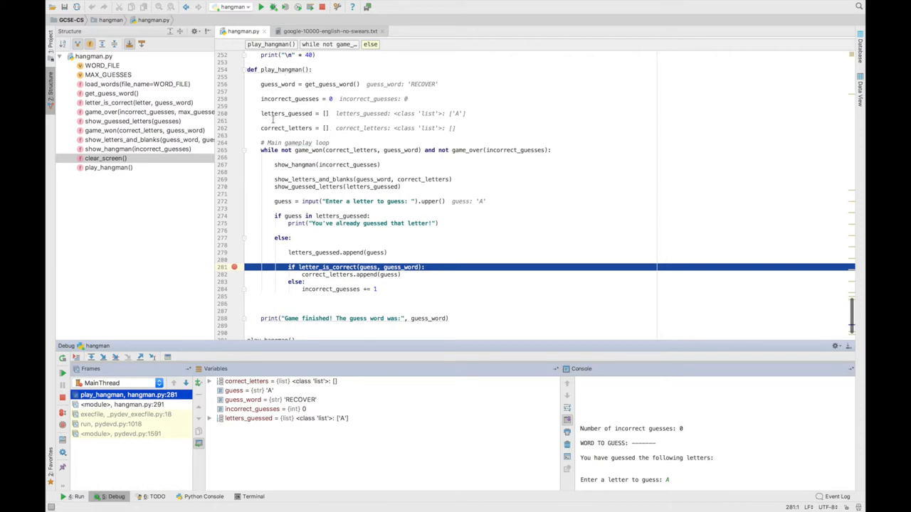
mouse_move(245, 420)
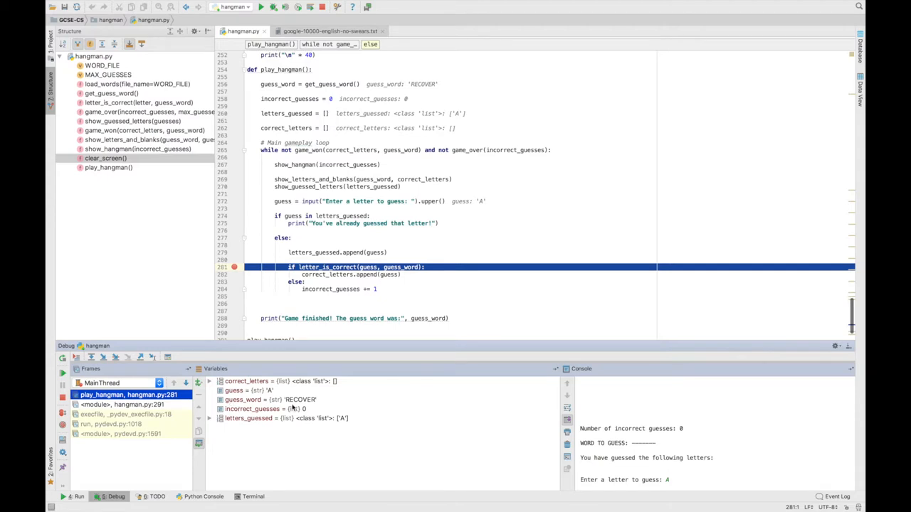
mouse_move(316, 401)
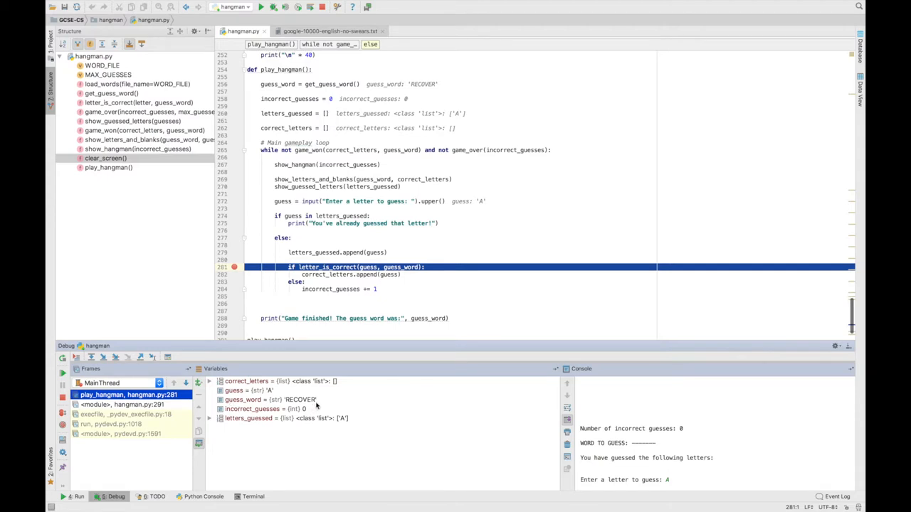
mouse_move(316, 405)
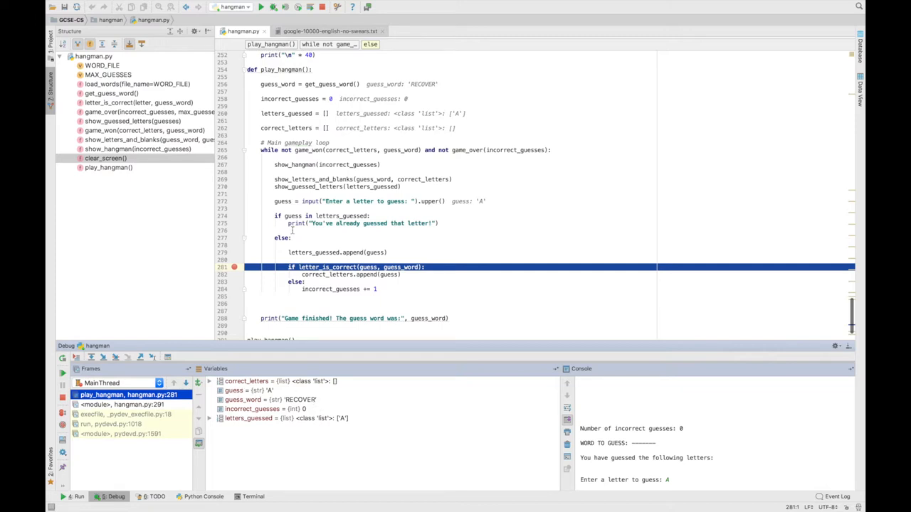
mouse_move(535, 413)
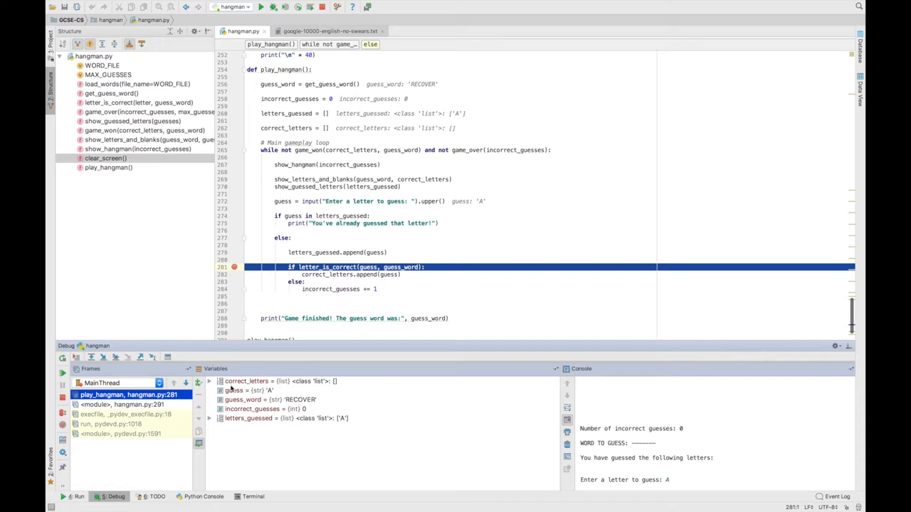
mouse_move(319, 384)
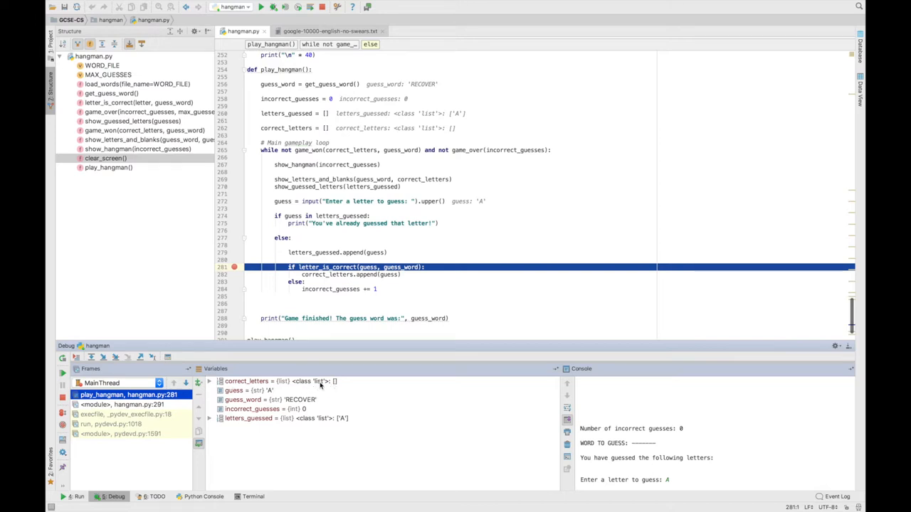
mouse_move(320, 427)
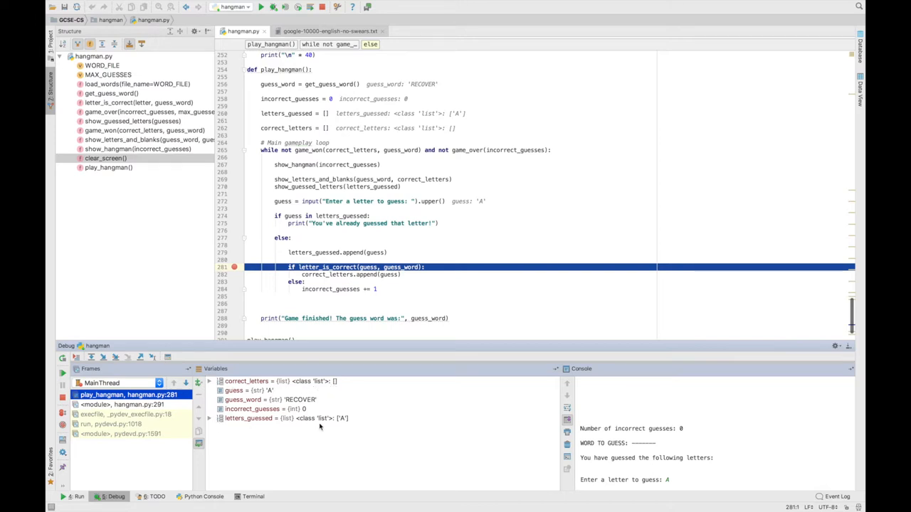
mouse_move(344, 421)
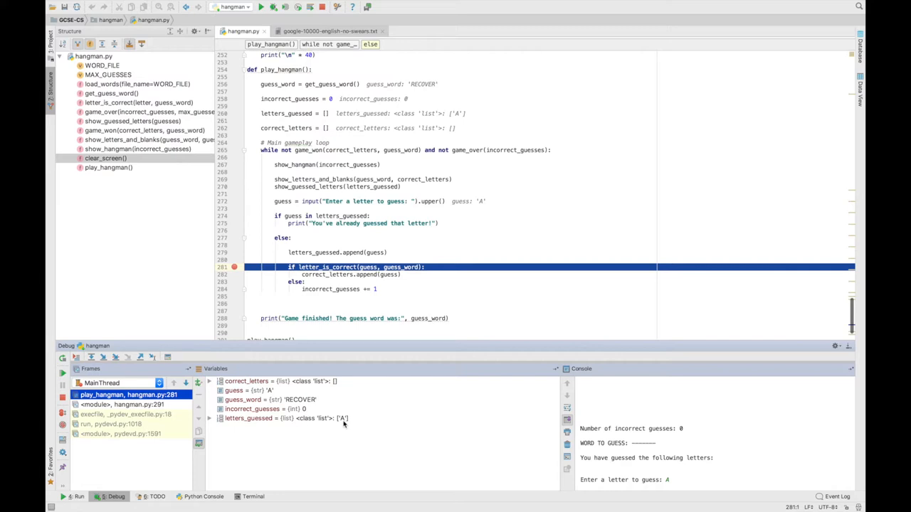
mouse_move(359, 420)
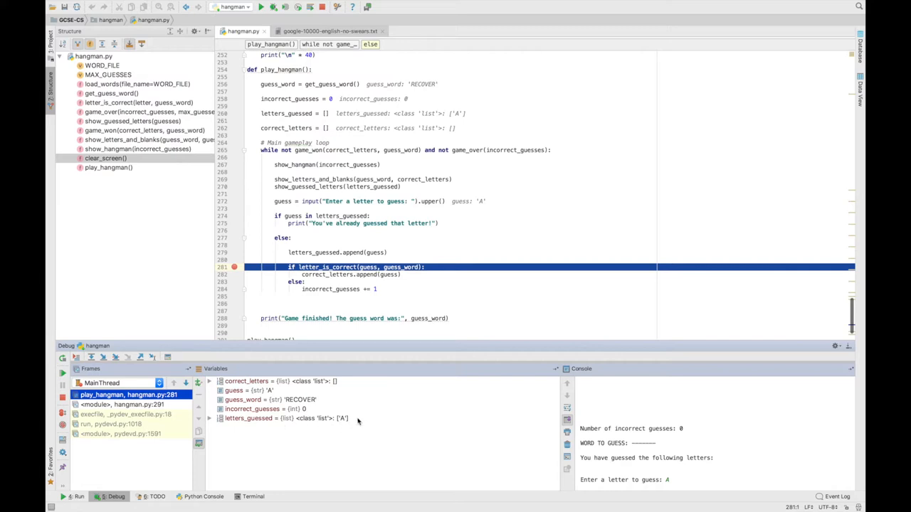
mouse_move(299, 257)
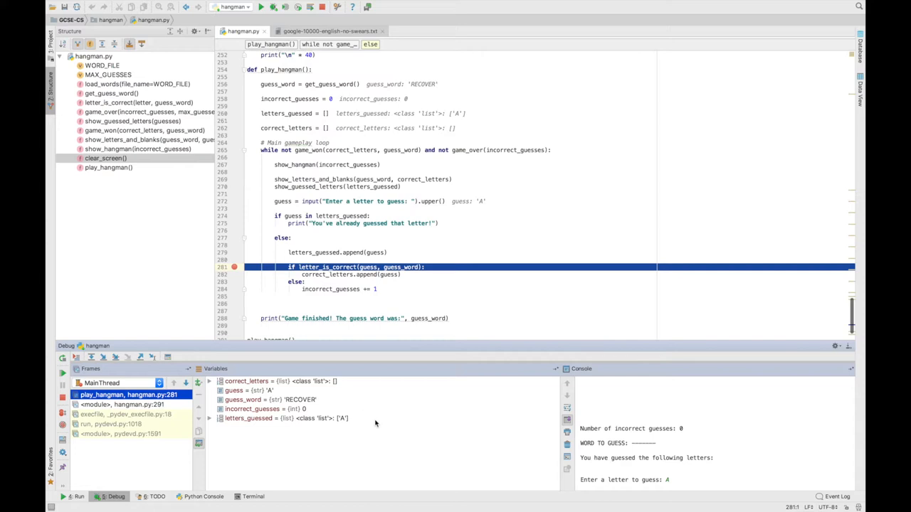
mouse_move(242, 420)
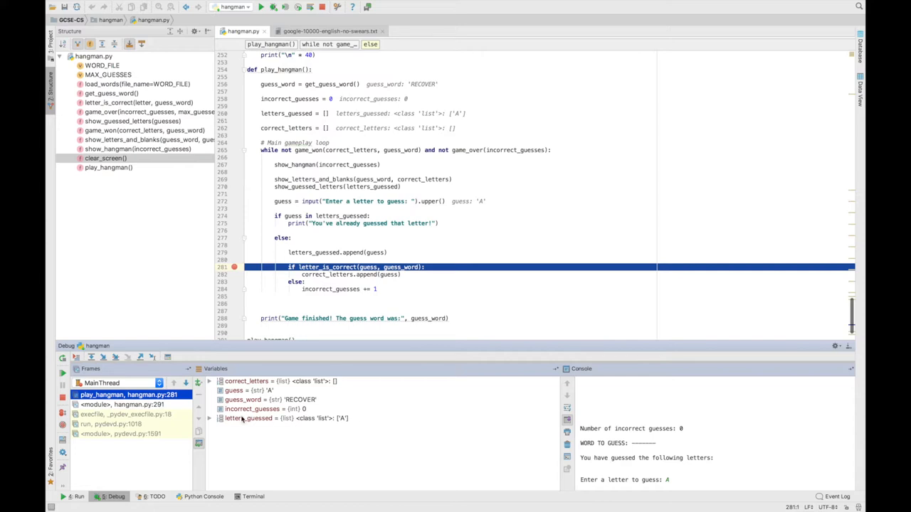
mouse_move(316, 285)
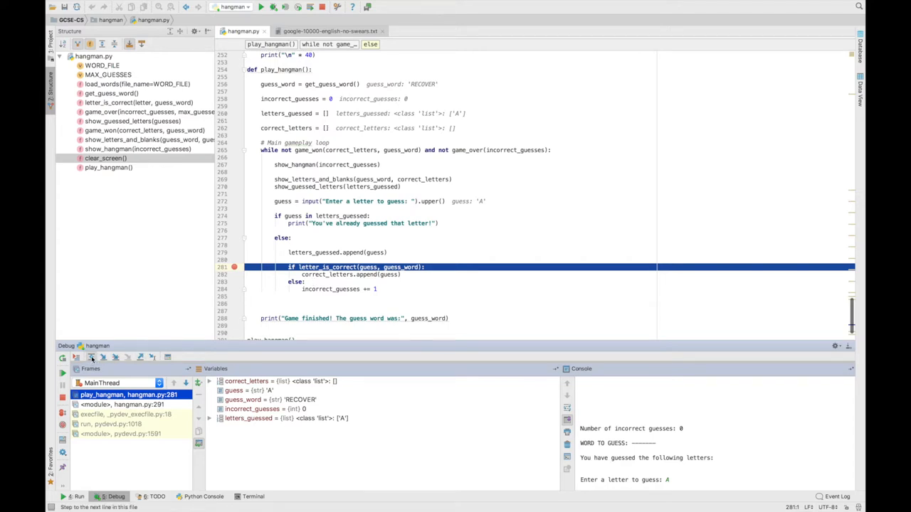
mouse_move(91, 358)
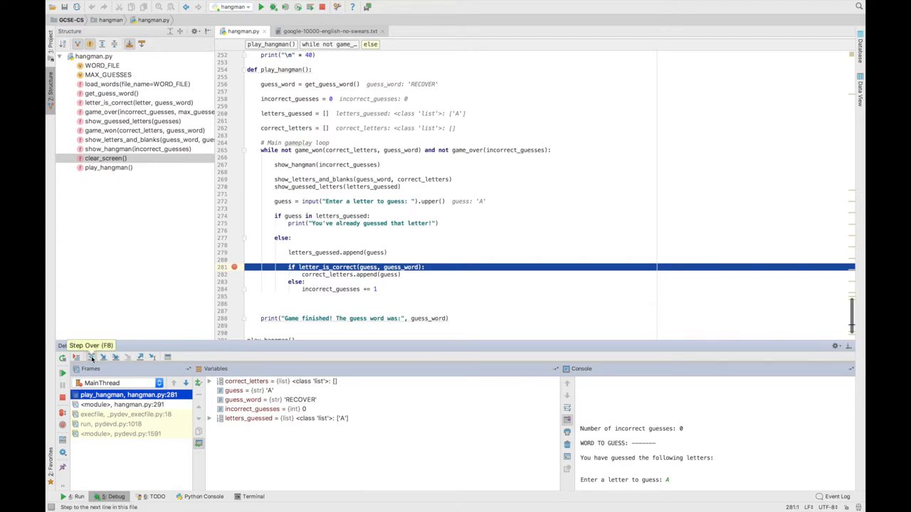
- Step over through the wrong-guess branch so incorrect_guesses becomes 1 and execution reaches line 272
click(91, 357)
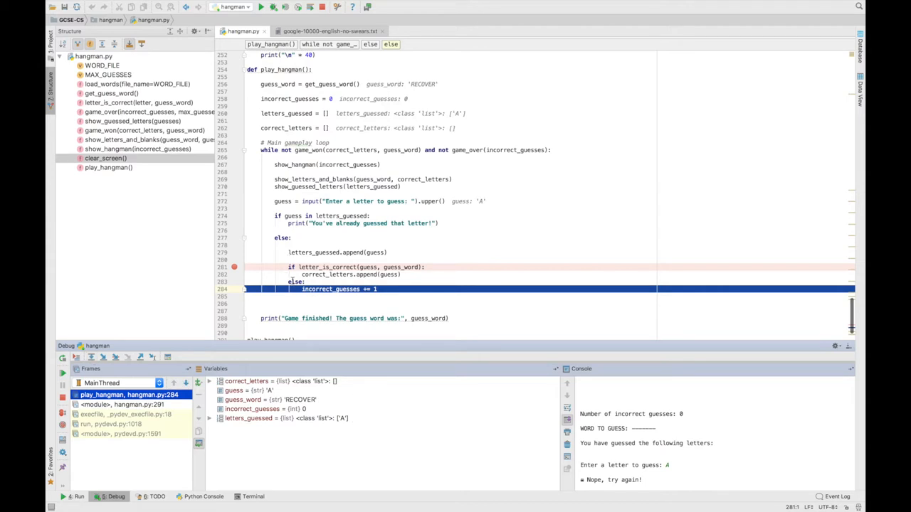
mouse_move(399, 418)
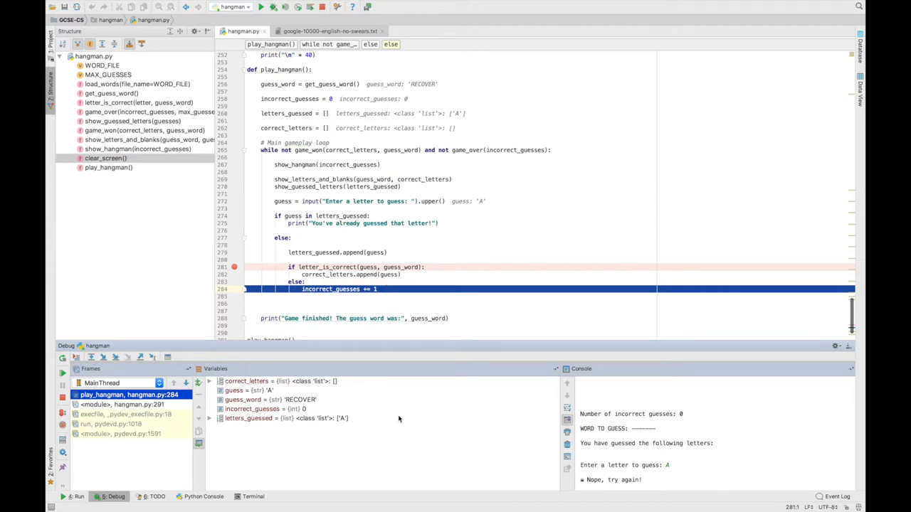
mouse_move(324, 424)
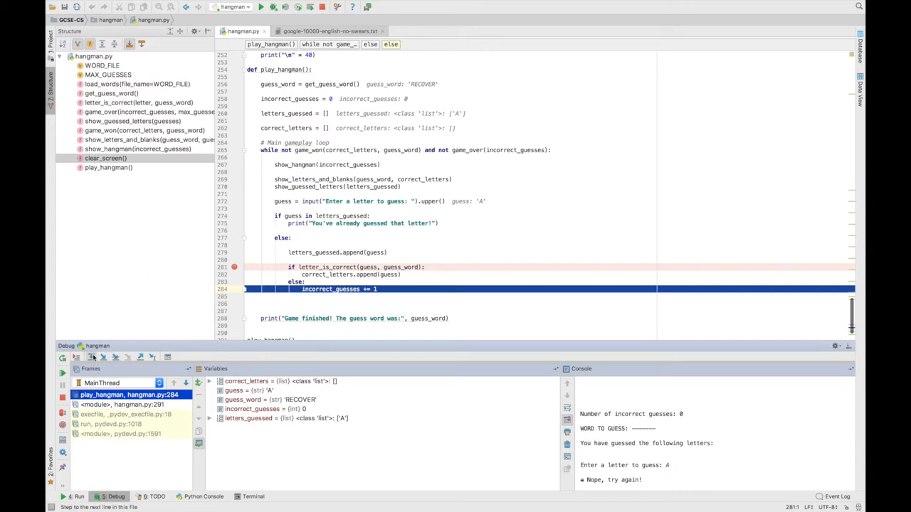
click(77, 358)
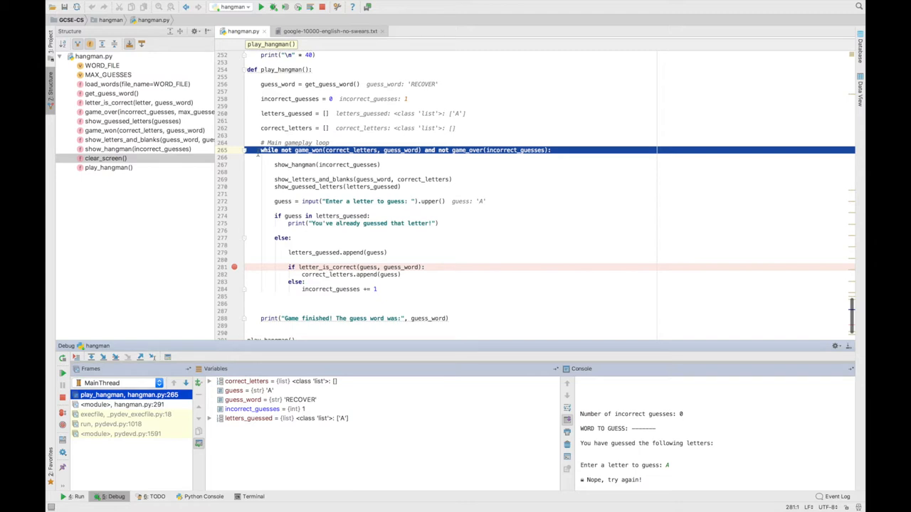
click(91, 357)
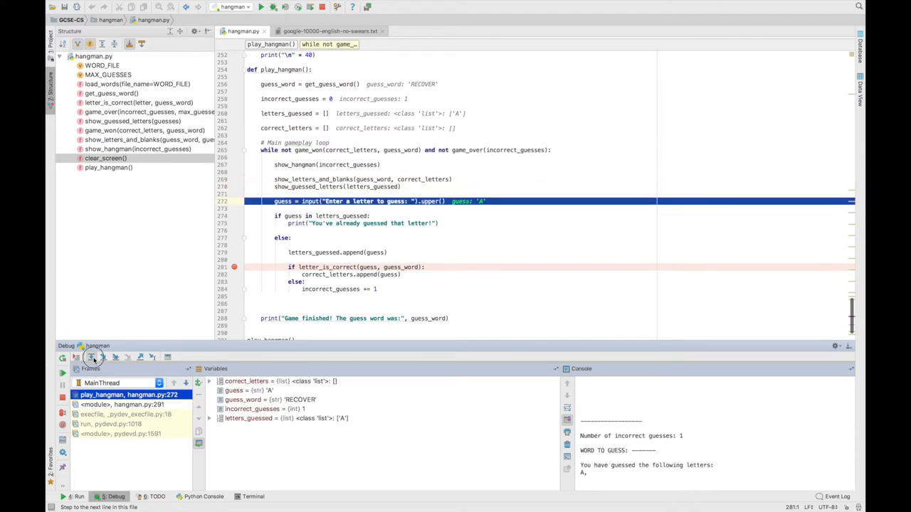
- Step over the input line and enter R as the second guess in the Console
click(94, 357)
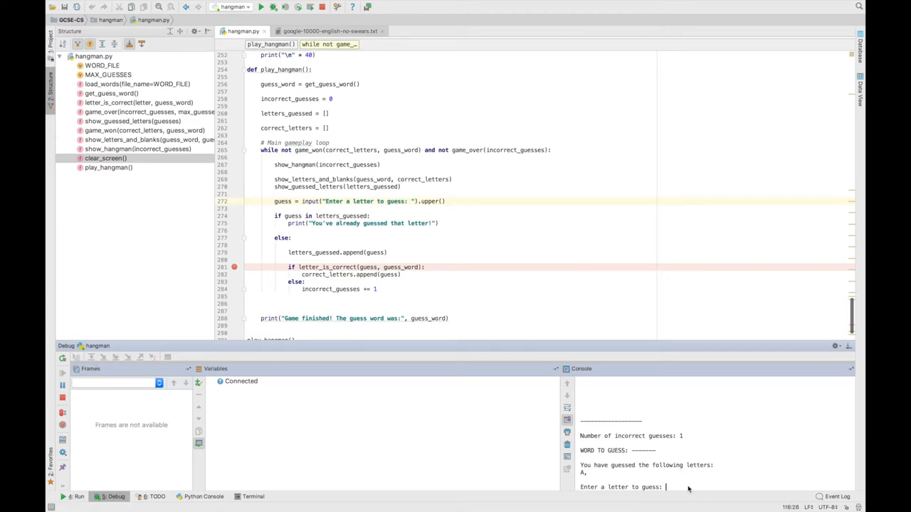
text(R)
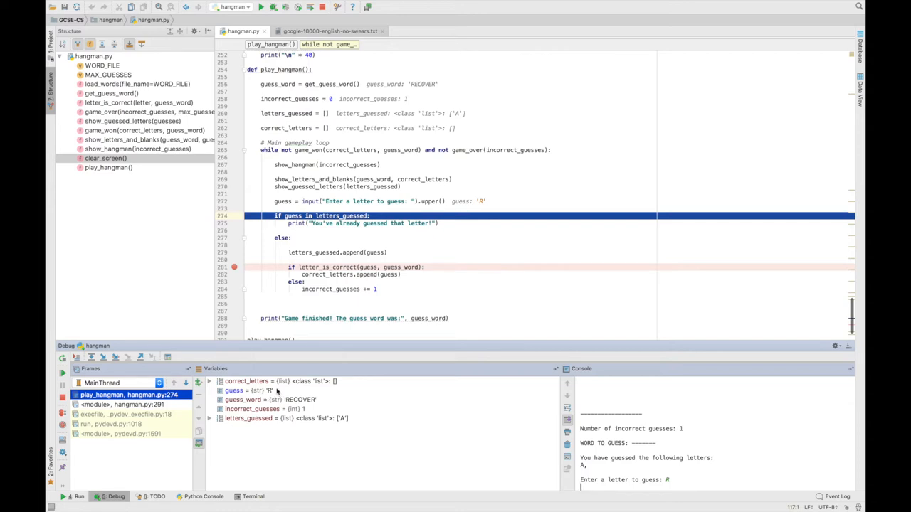
mouse_move(273, 419)
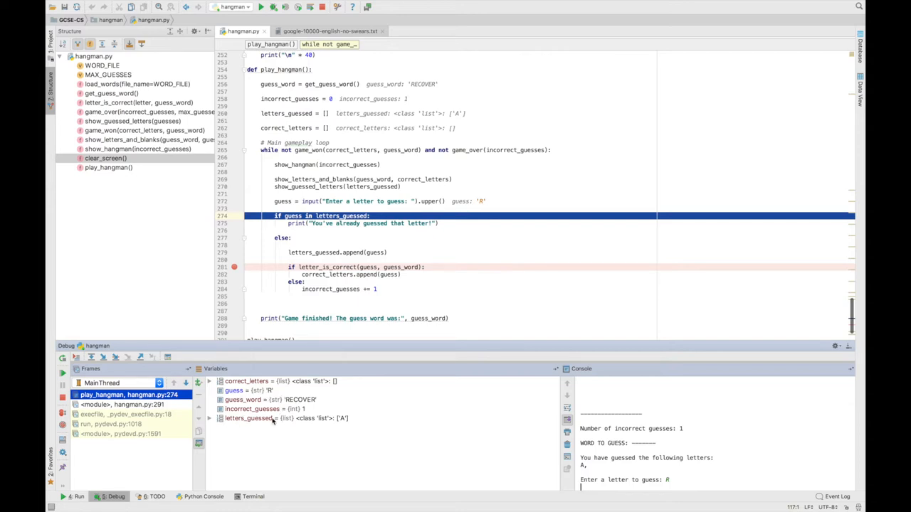
mouse_move(344, 424)
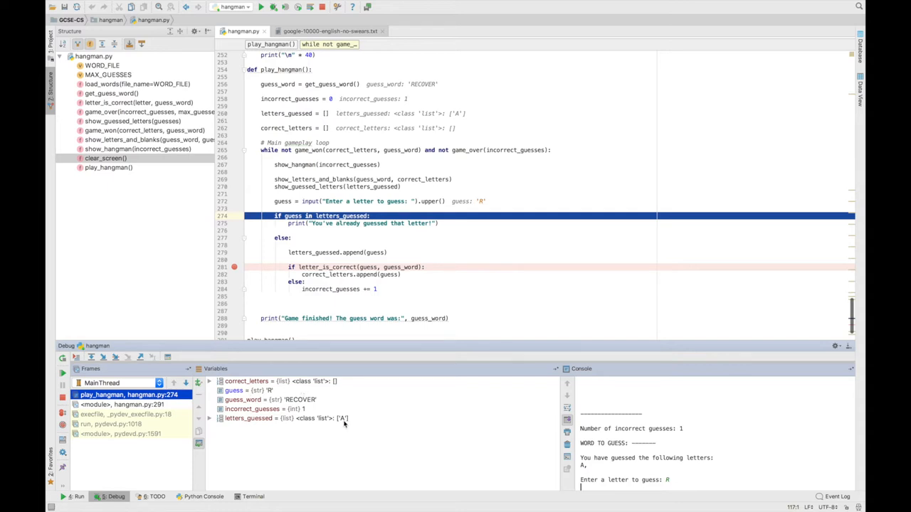
mouse_move(344, 424)
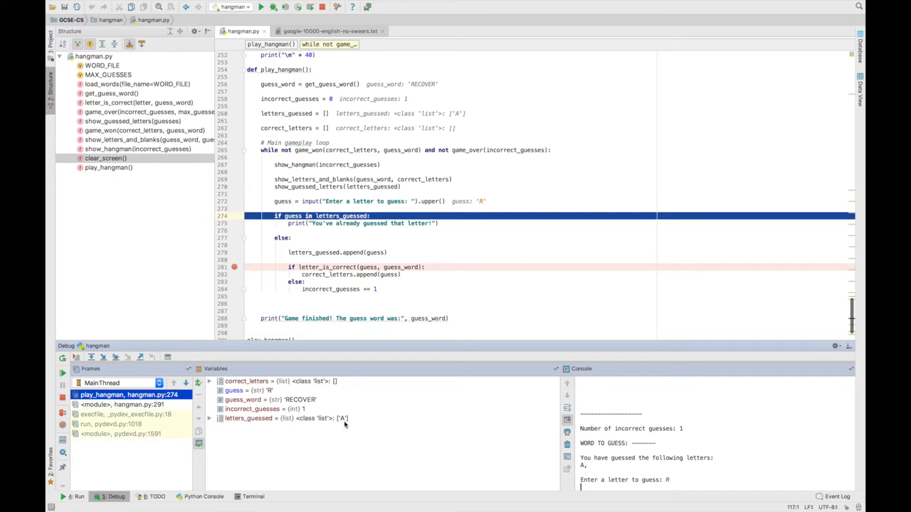
mouse_move(345, 426)
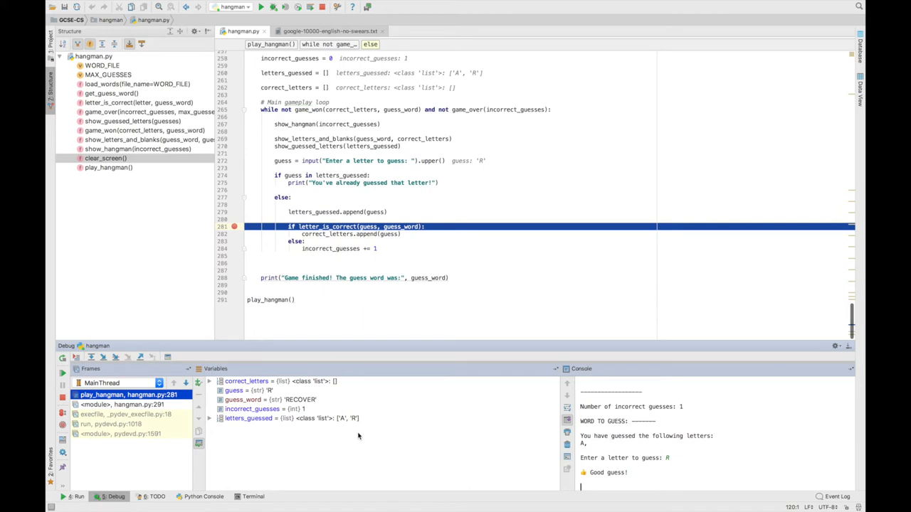
mouse_move(361, 425)
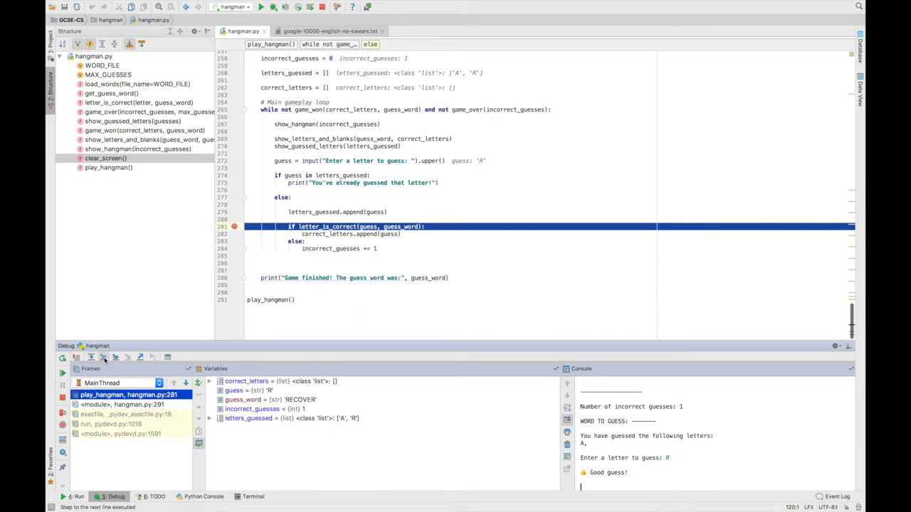
- Step through the correct-guess branch so R is appended to correct_letters and control returns to the loop
click(91, 357)
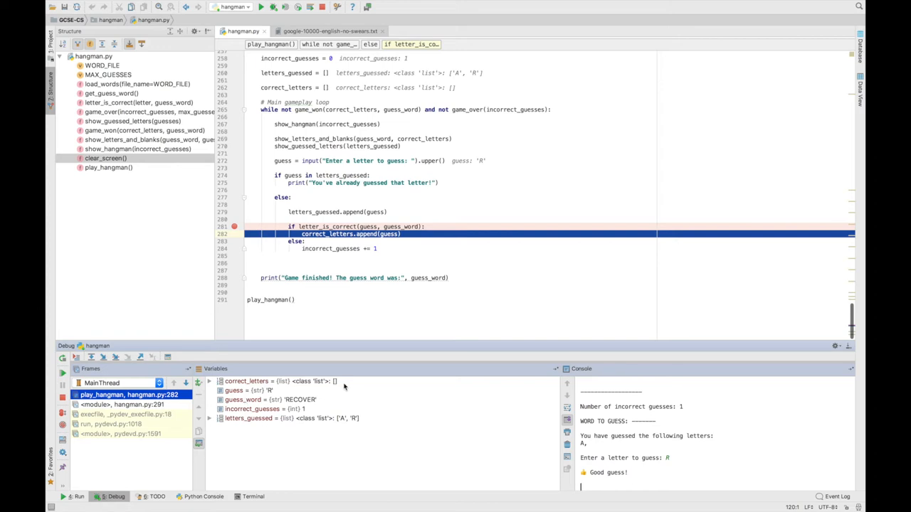
click(102, 357)
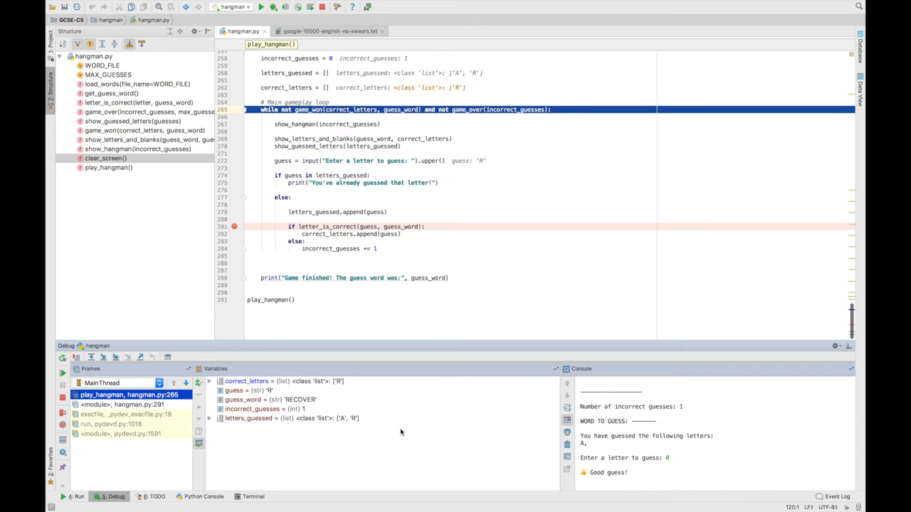
mouse_move(511, 267)
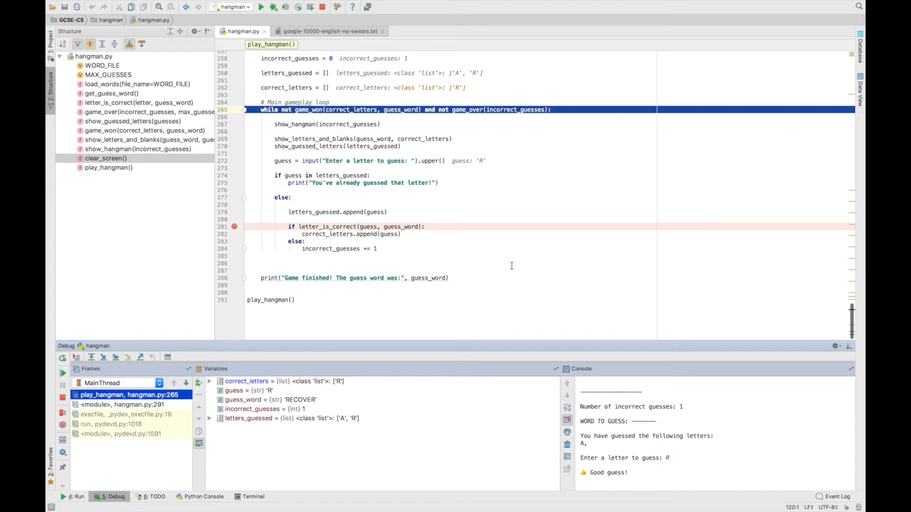